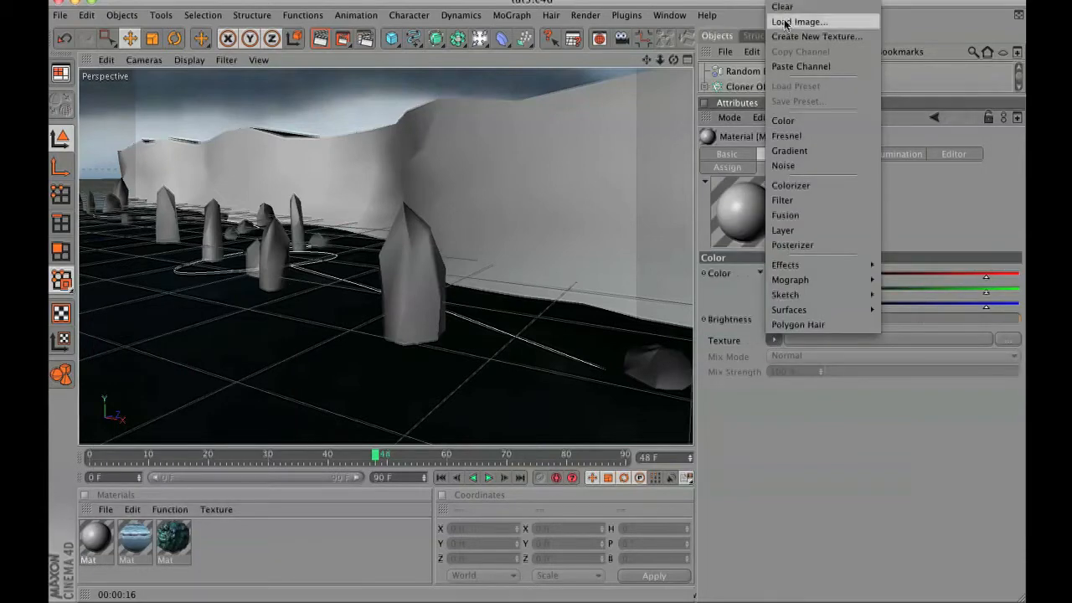
Load rockmossytexture.psd from Tut5 as the colour texture, with sampling set to Alias 1
click(797, 21)
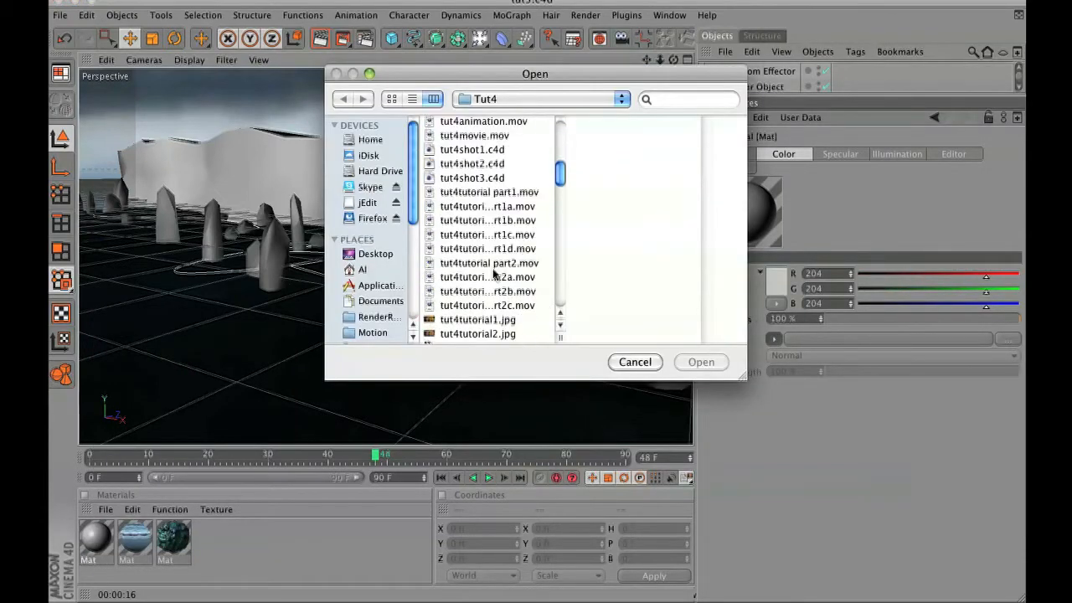
scroll(down, 3)
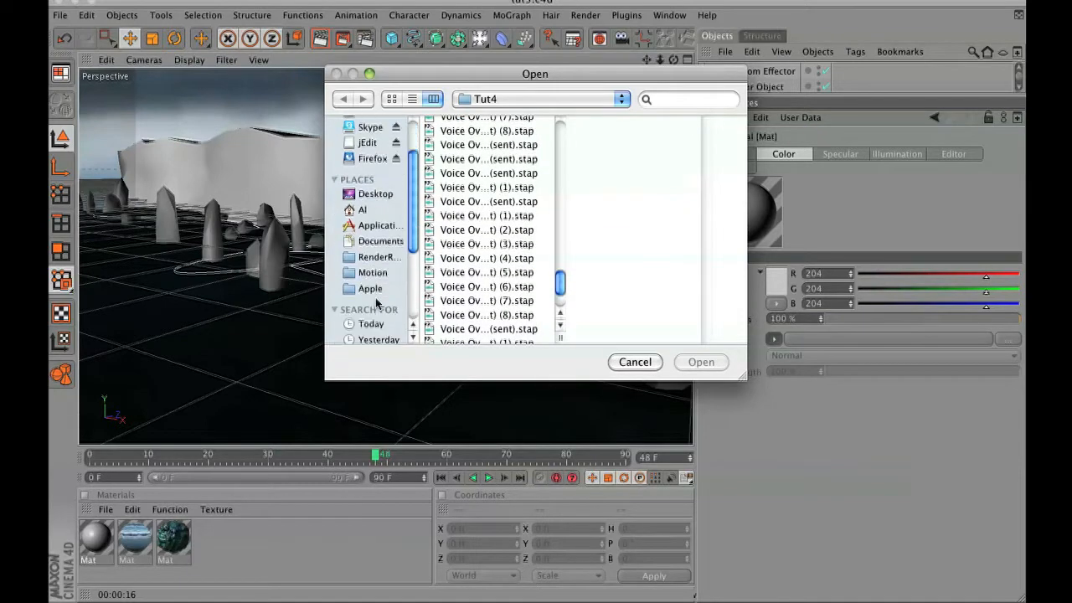
click(373, 257)
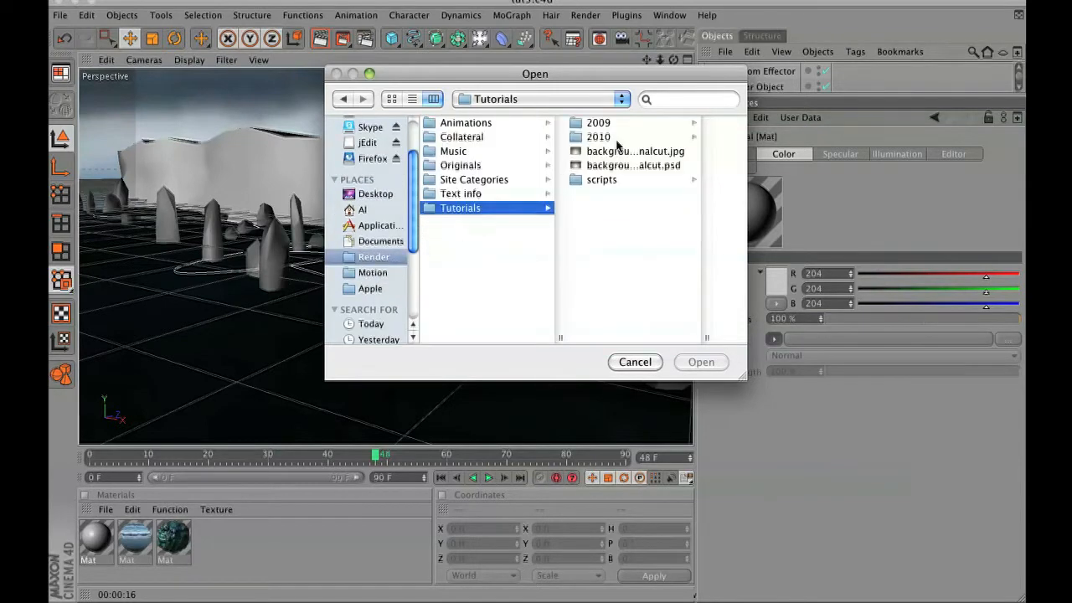
click(484, 194)
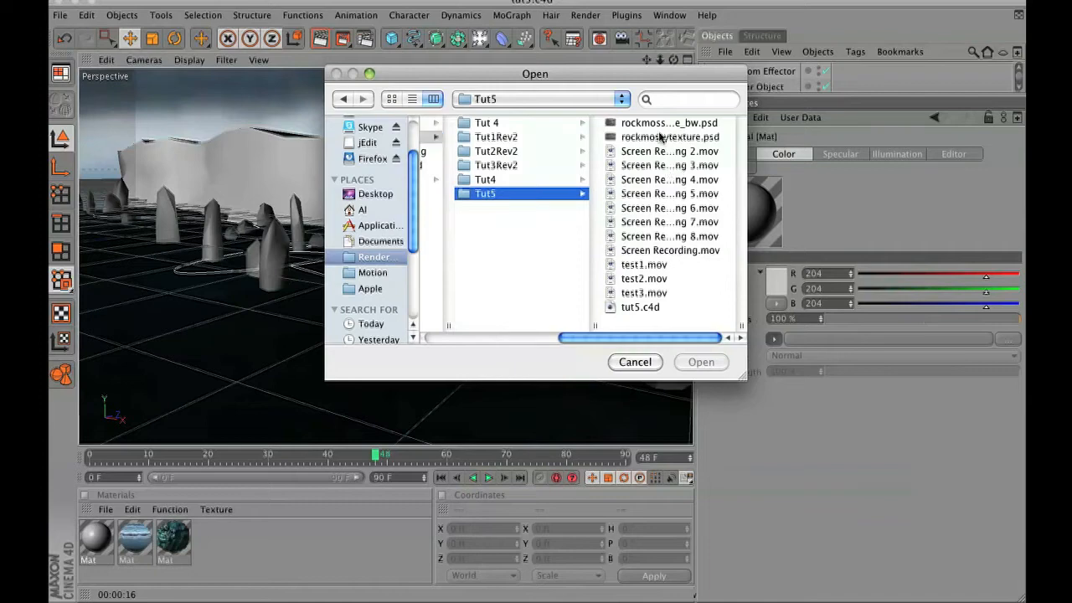
click(669, 137)
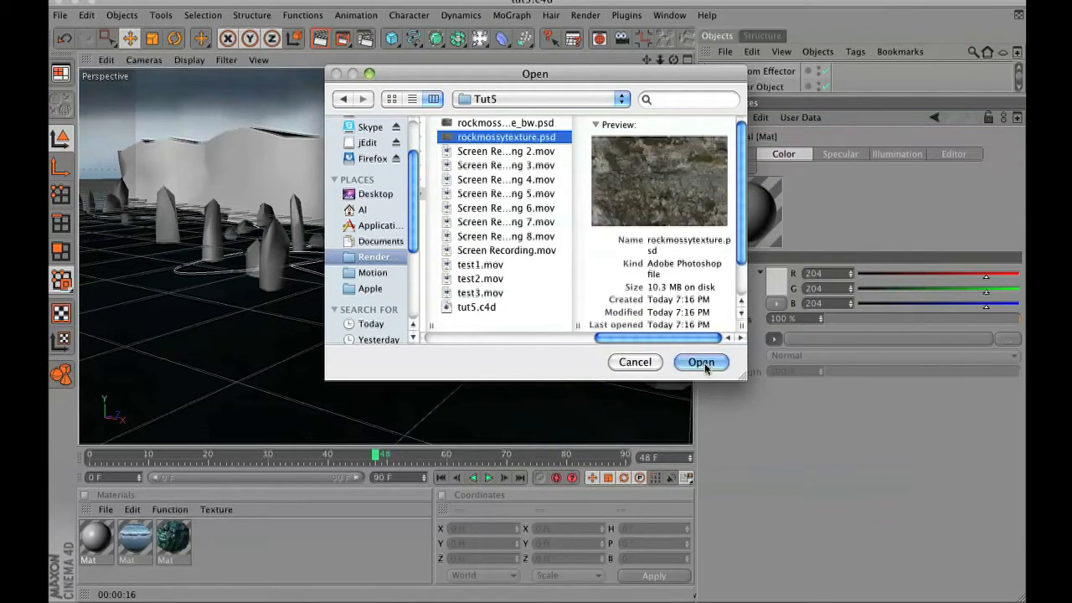
click(701, 361)
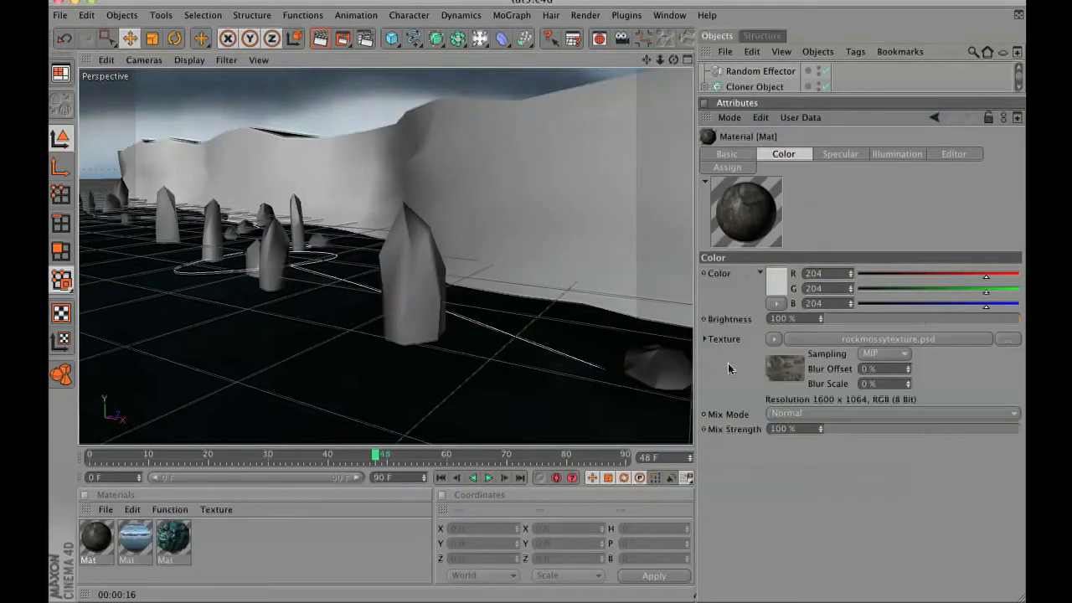
click(883, 352)
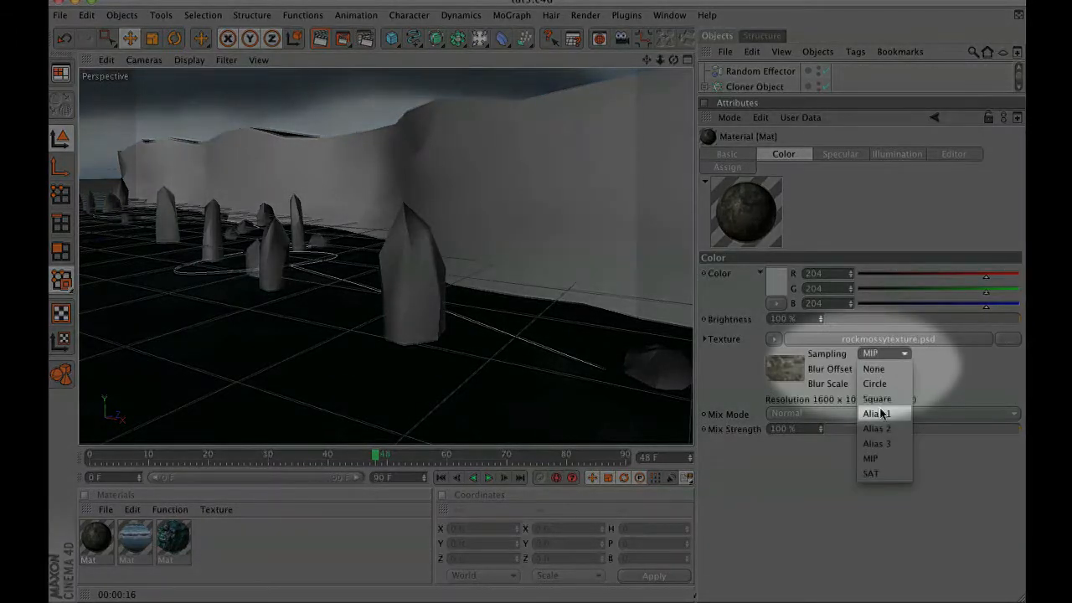
click(876, 413)
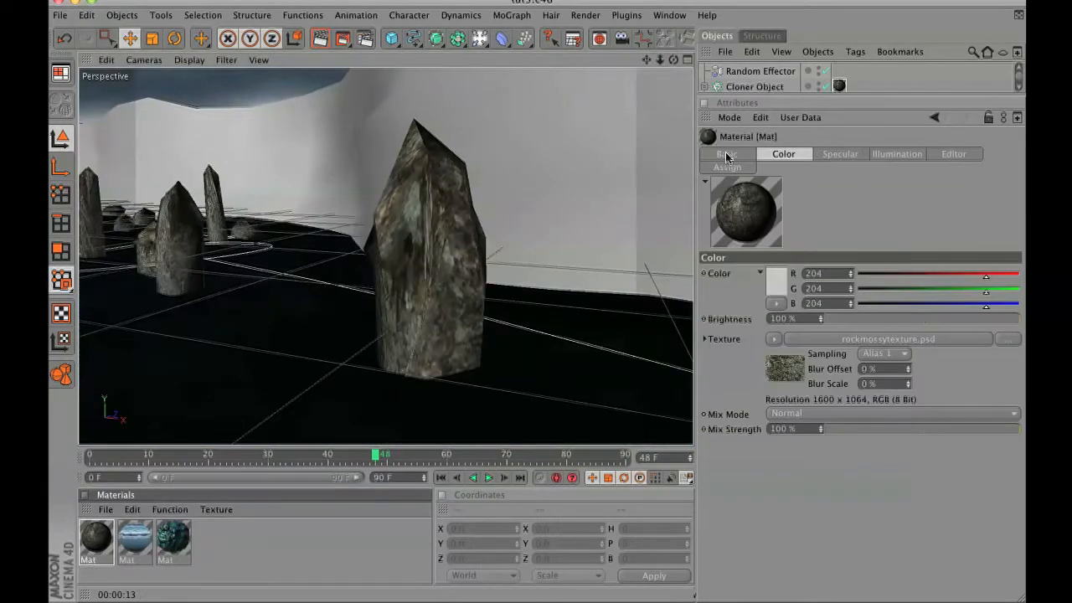
Enable specular and a Noise bump at 300% global scale and 45% strength
click(726, 153)
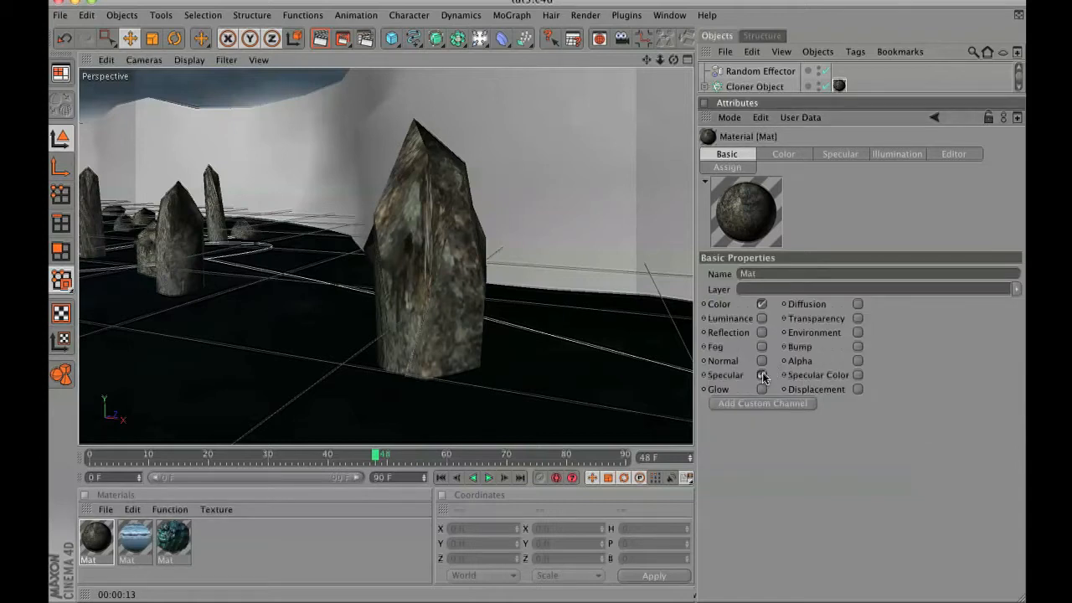
click(762, 346)
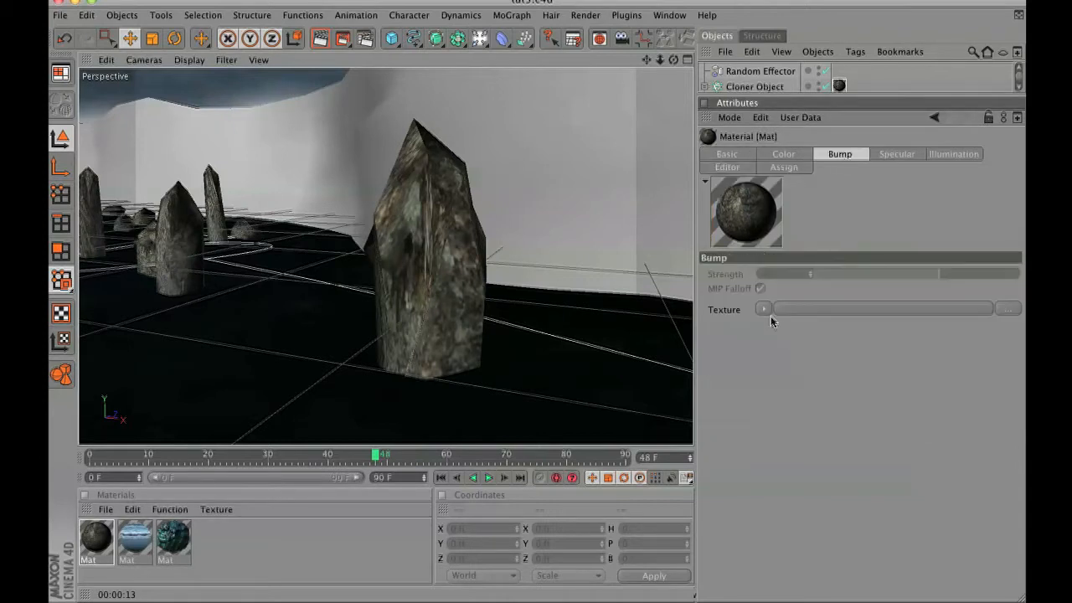
click(762, 308)
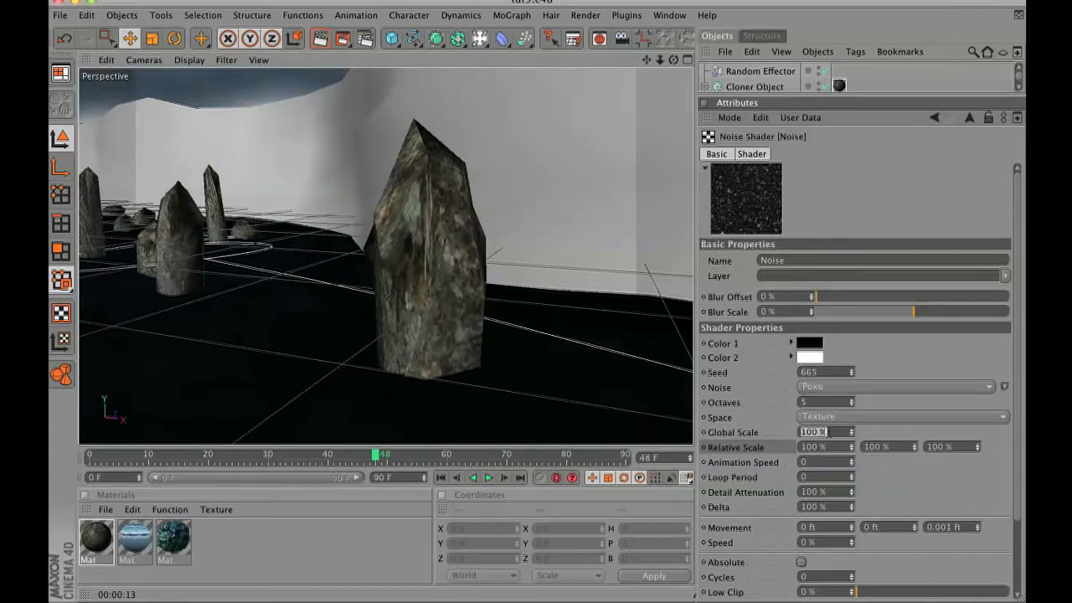
text(300)
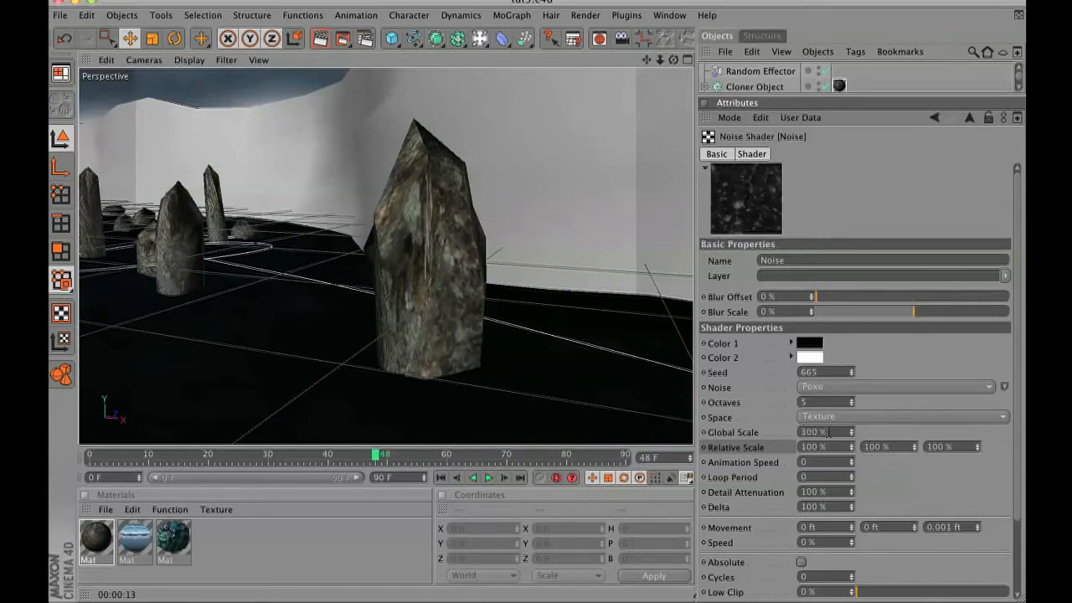
mouse_move(365, 39)
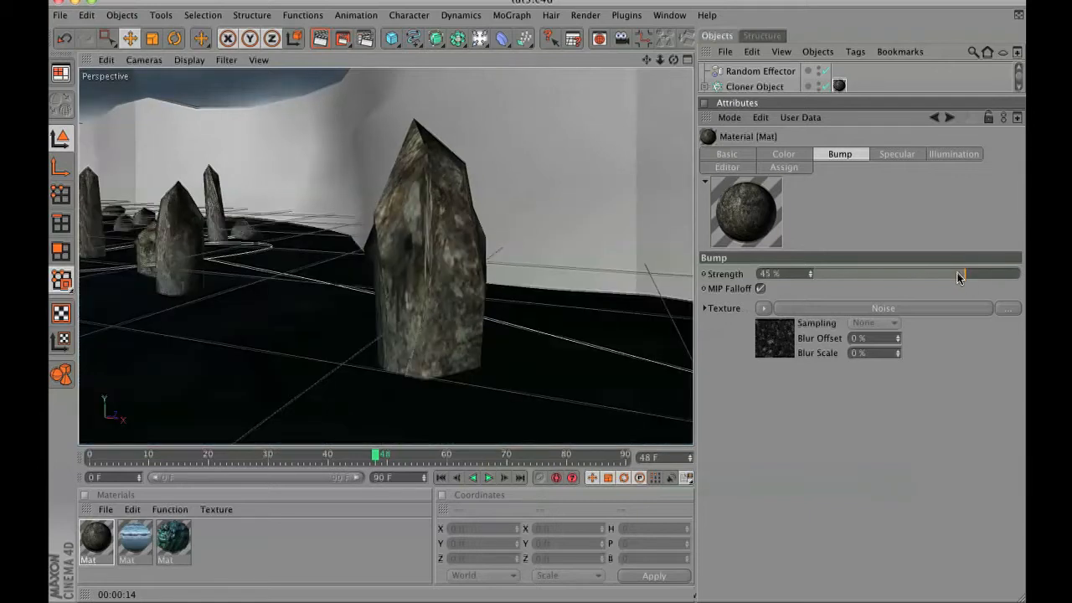
click(725, 154)
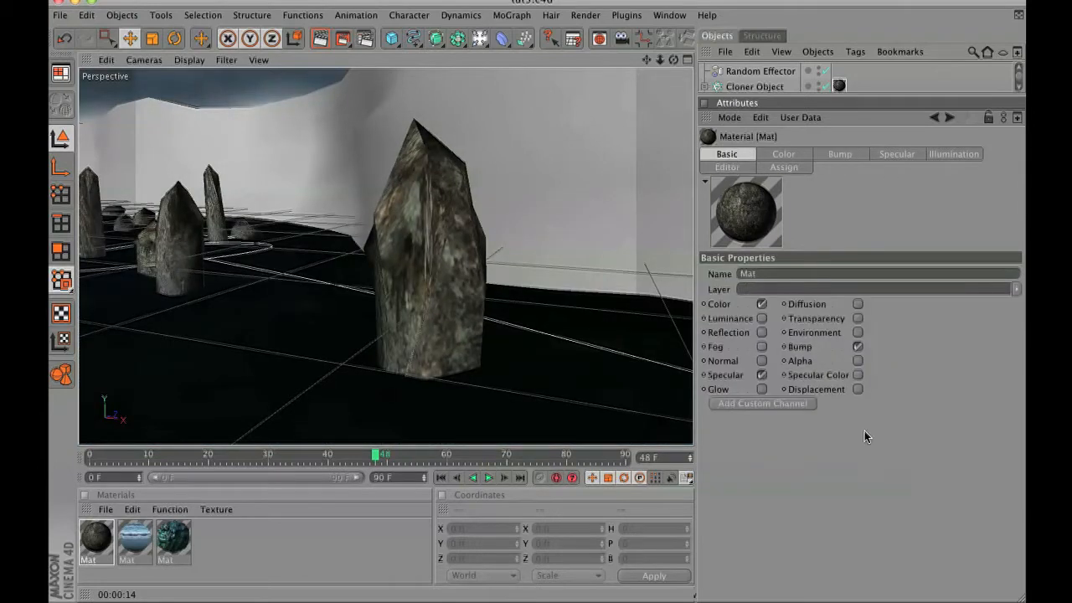
Enable Noise displacement (200% scale, 40% strength, 10 ft height) with sub-polygon displacement
click(856, 388)
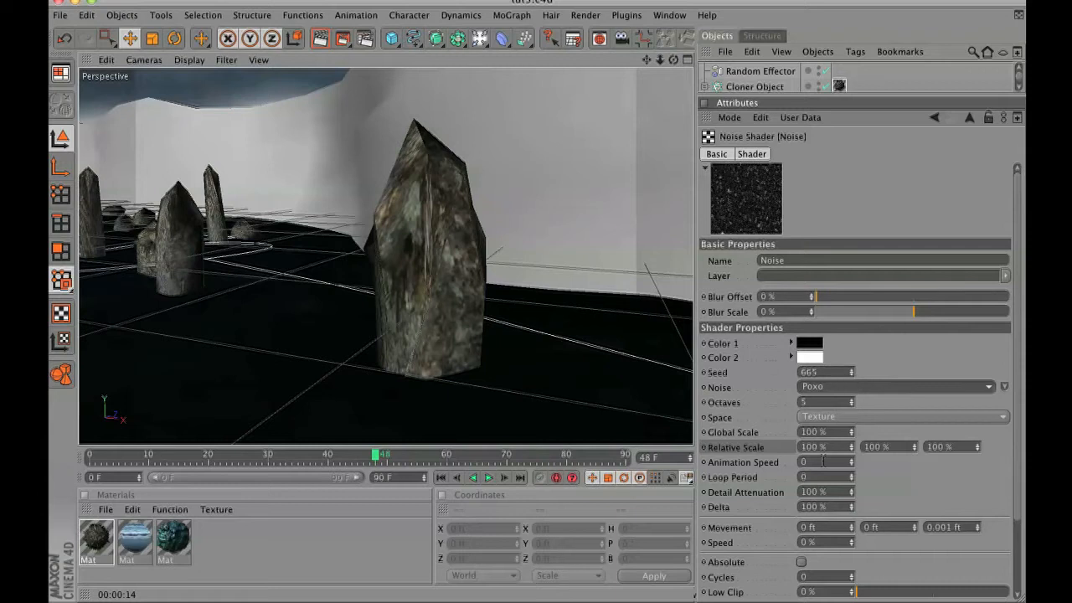
click(823, 432)
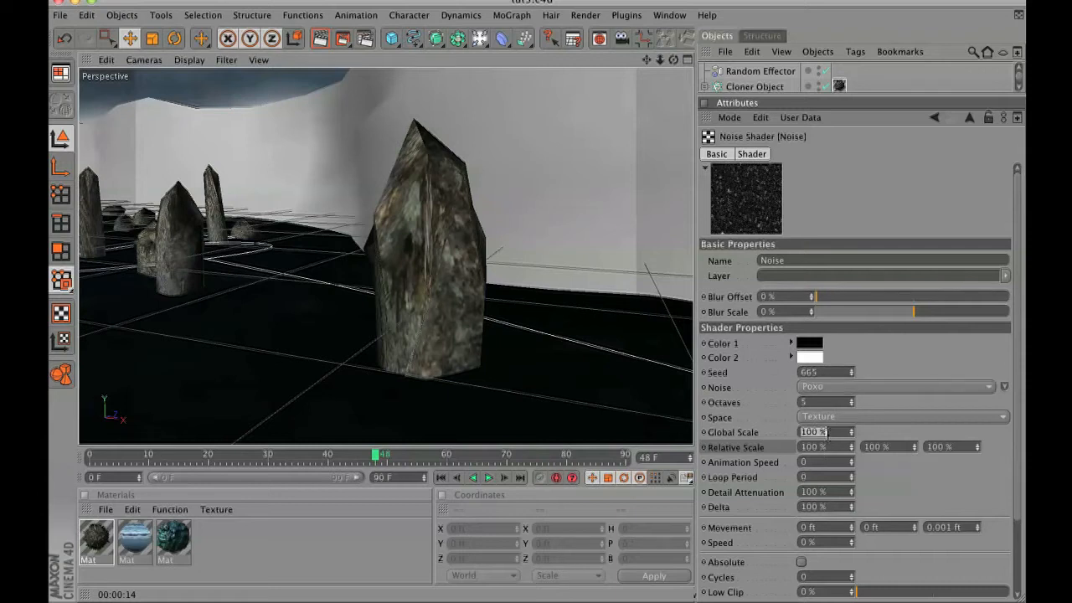
text(200)
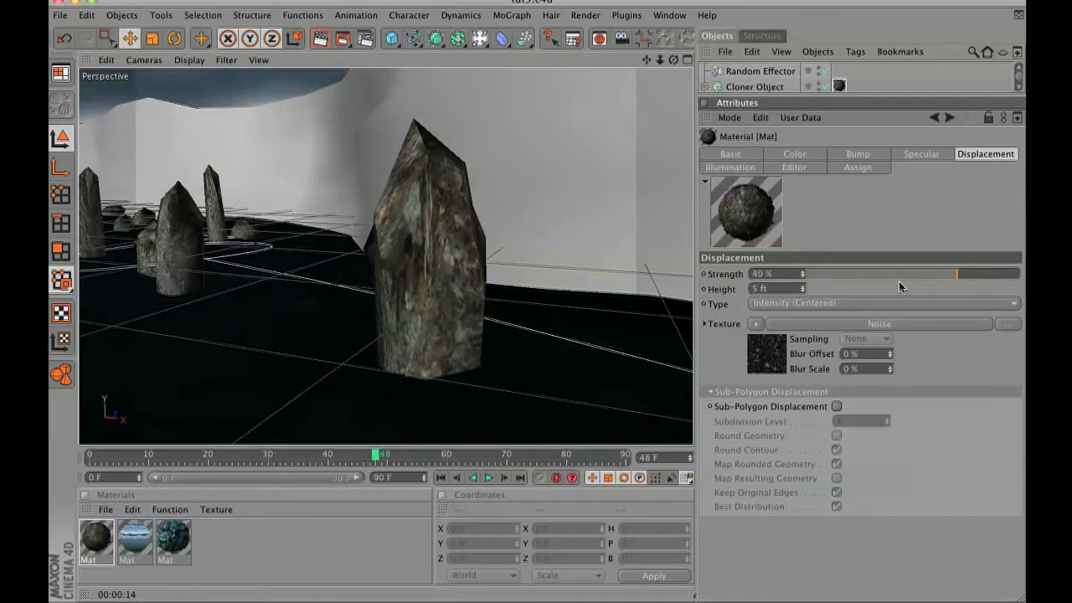
click(836, 406)
text(10)
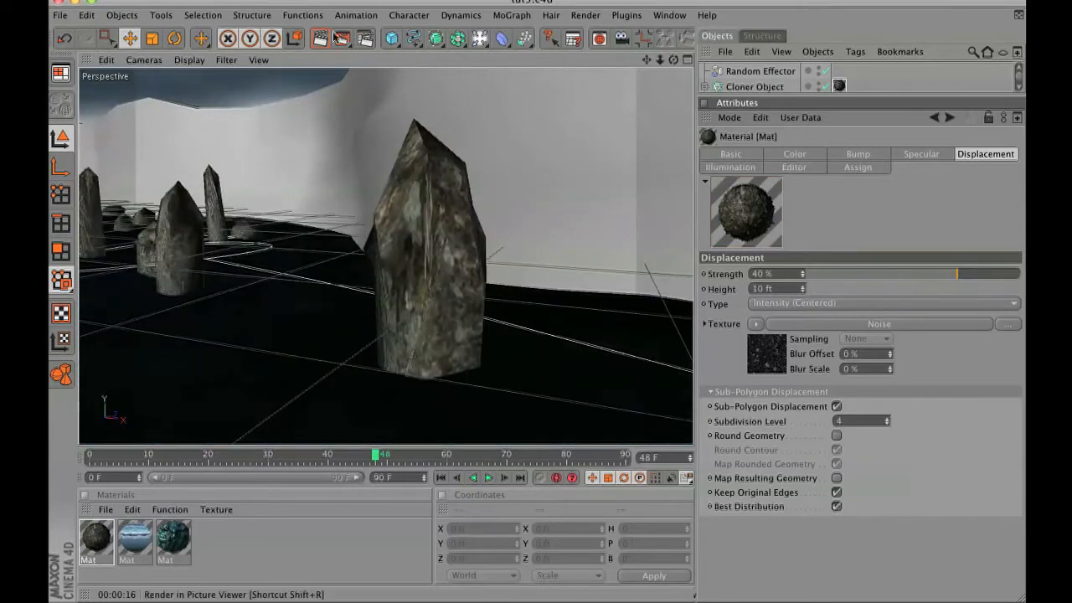
Preview-render the rocks, then set the cliff texture tag's Length X to 6% (16.667 tiles)
click(319, 39)
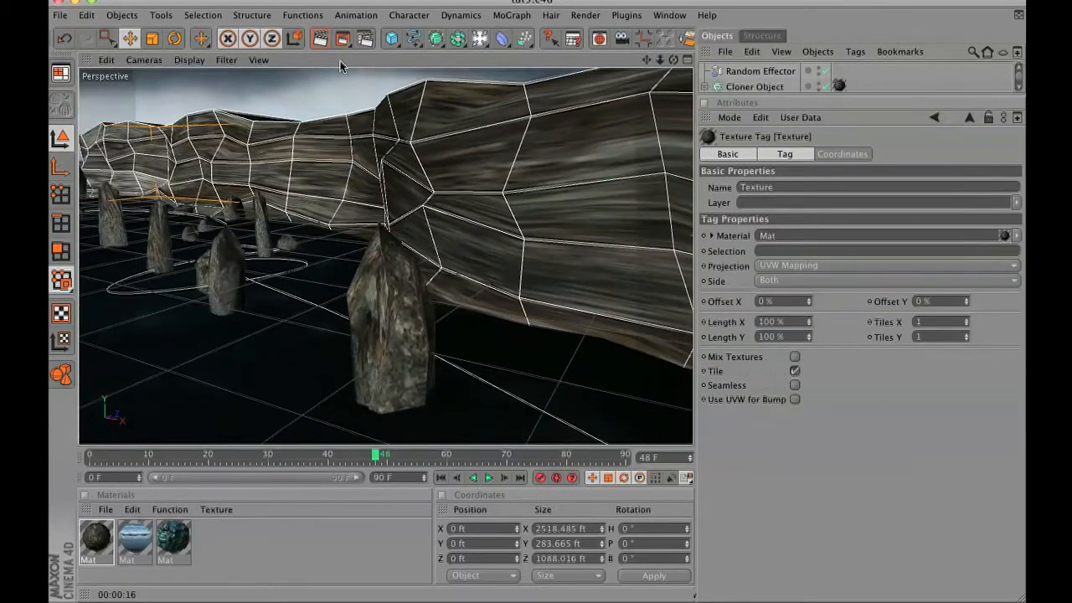
click(319, 39)
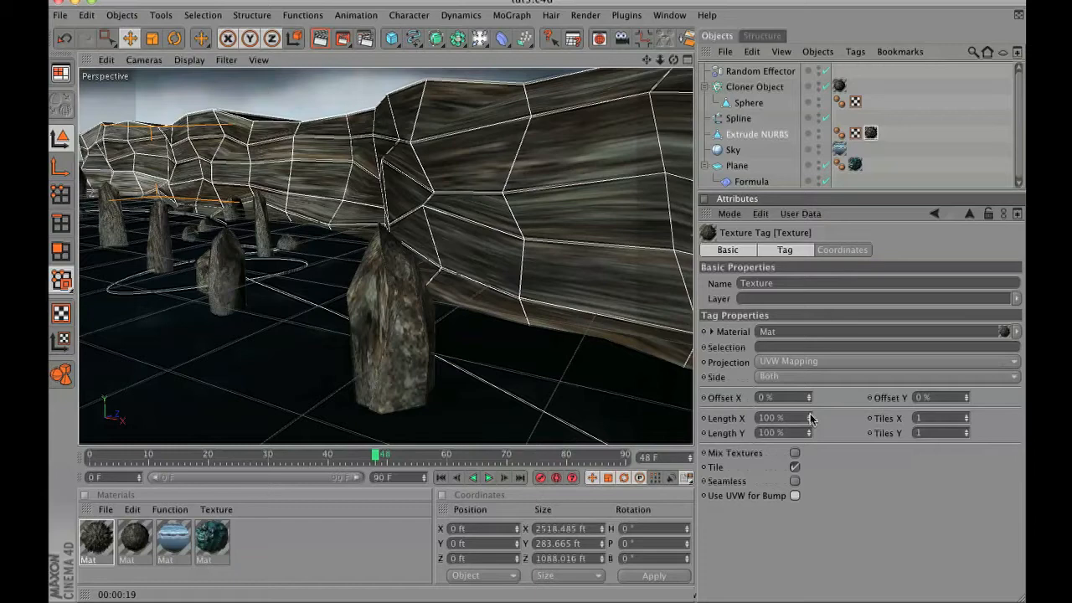
mouse_move(811, 422)
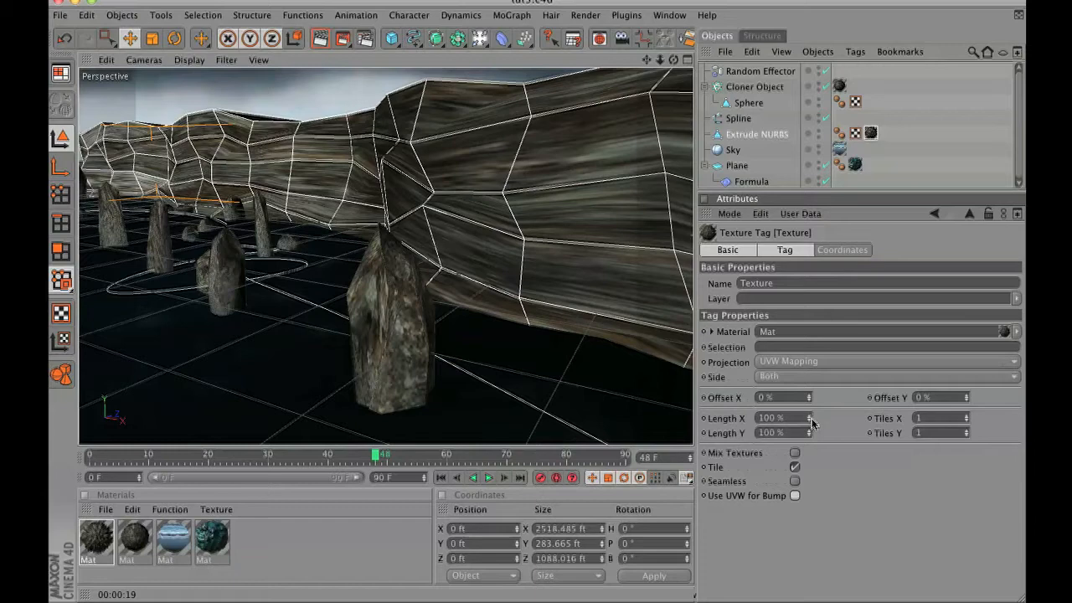
drag(783, 417, 804, 417)
text(6)
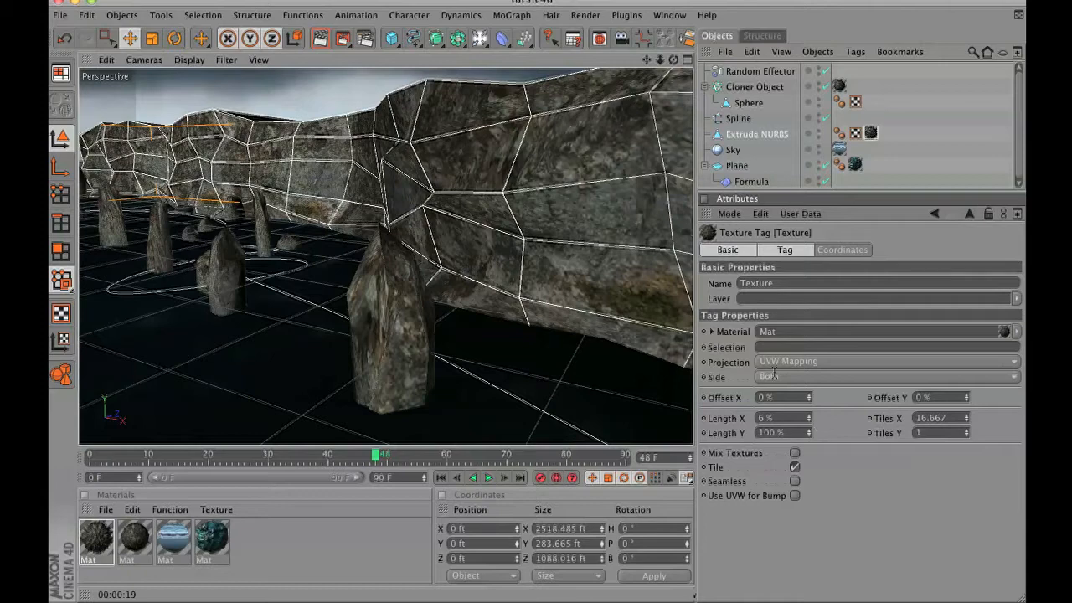
Apply the water materials to the Plane and make it an editable Polygon Object
click(318, 39)
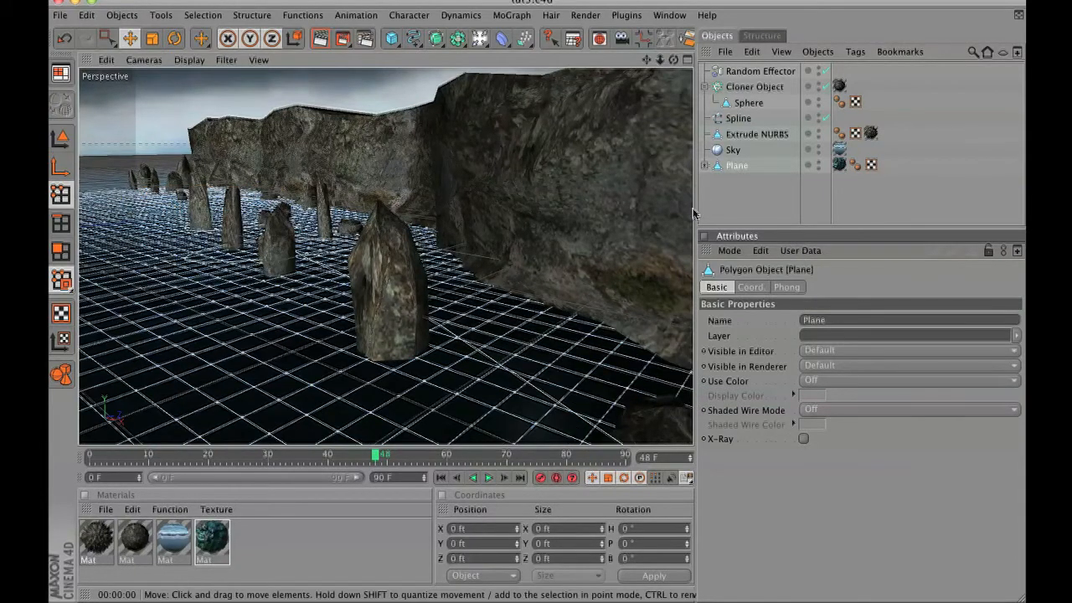
Activate the Brush tool on the Plane and set its mode to Paint
click(706, 165)
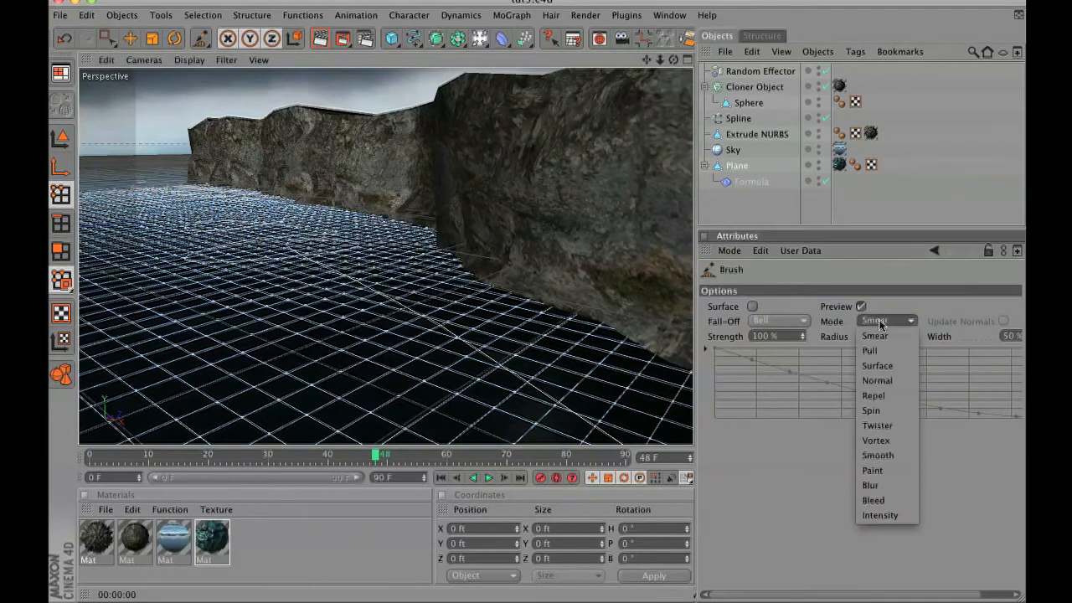
click(871, 469)
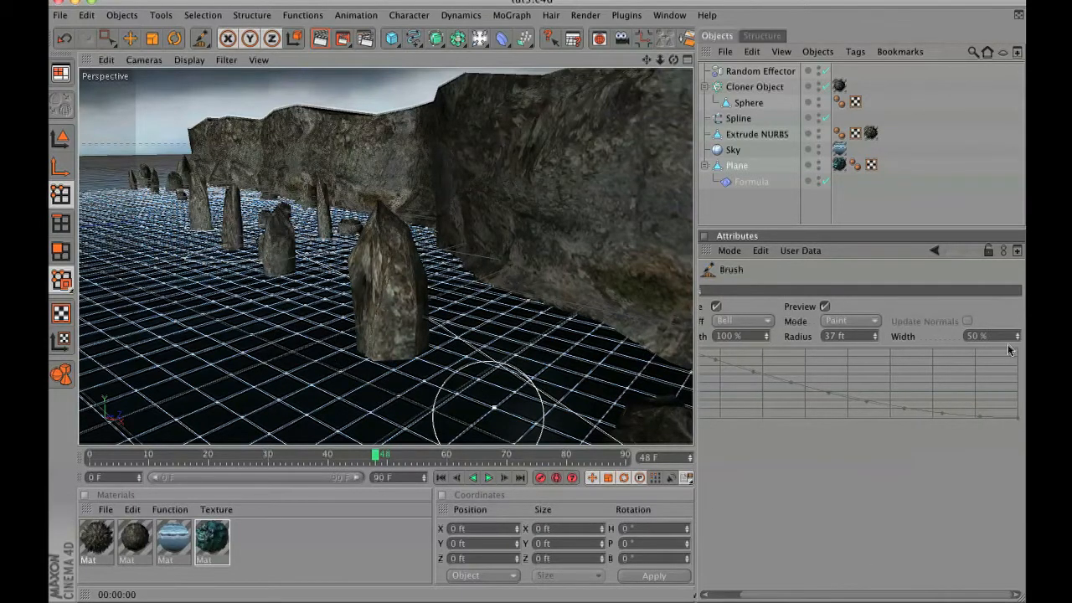
Set brush width to 82% and paint weights around the rocks and along the cliff's water edge
drag(996, 336, 1013, 335)
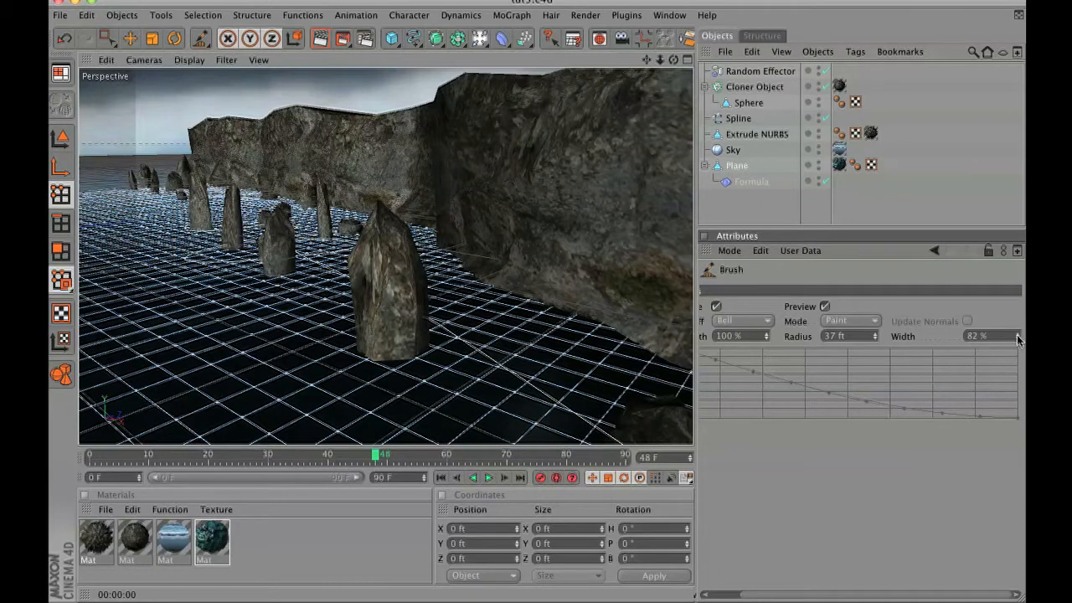
click(393, 339)
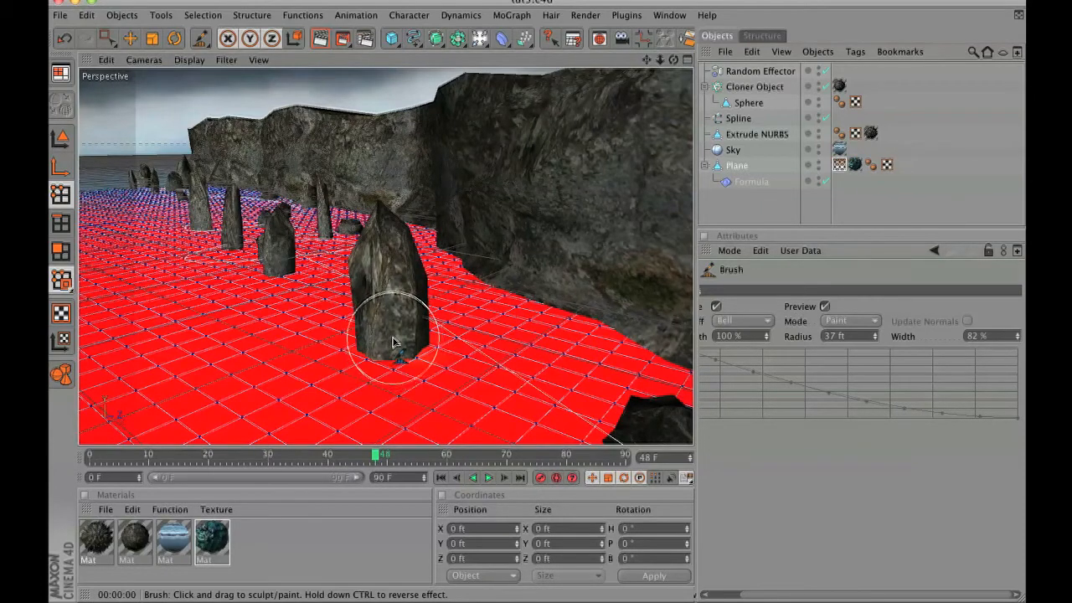
drag(397, 339, 381, 360)
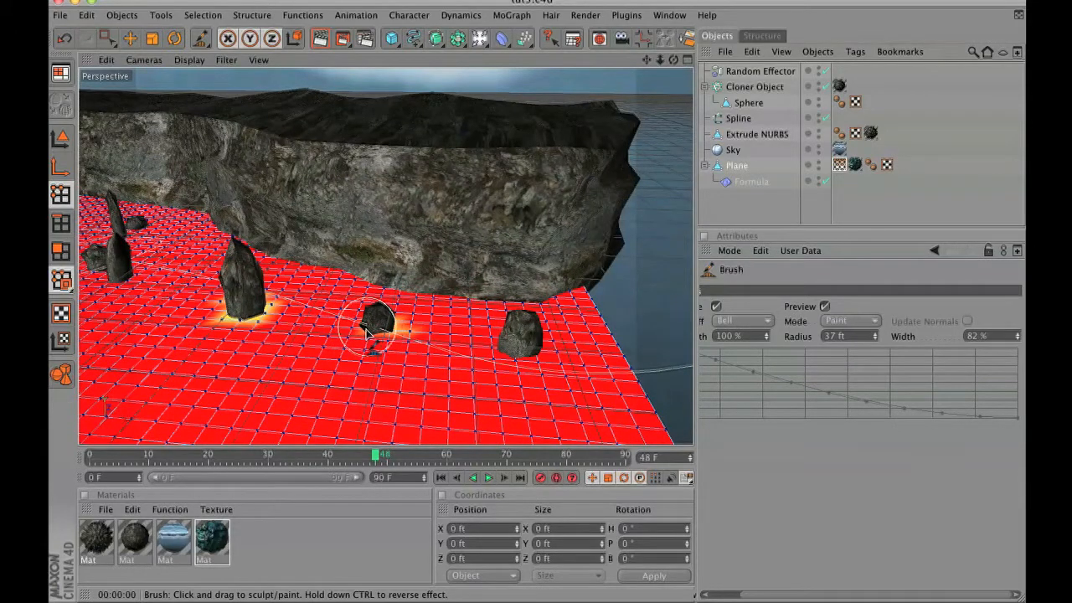
mouse_move(527, 347)
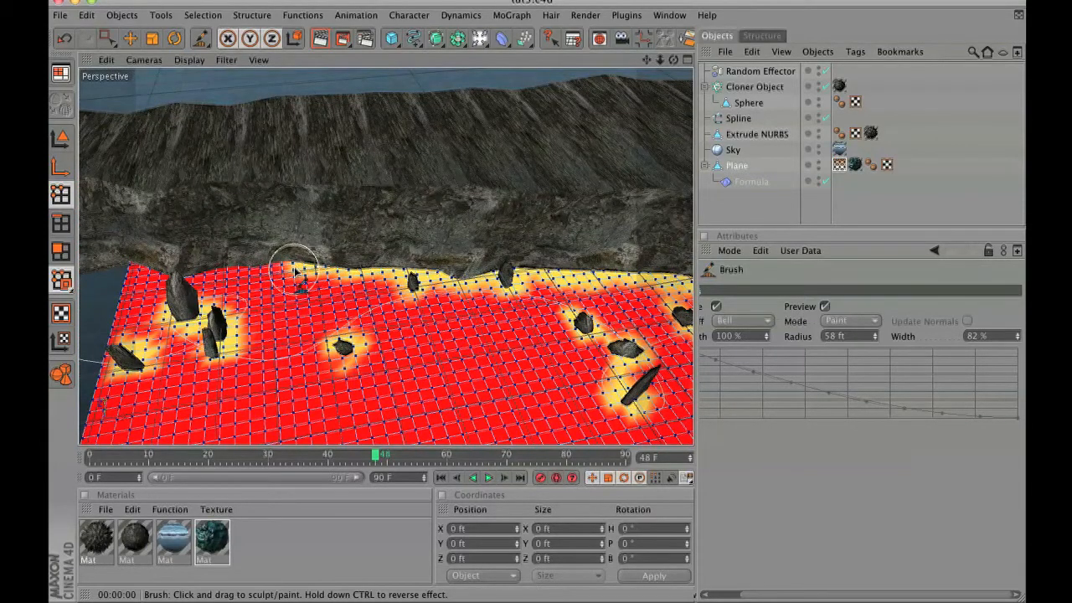
drag(297, 268, 188, 284)
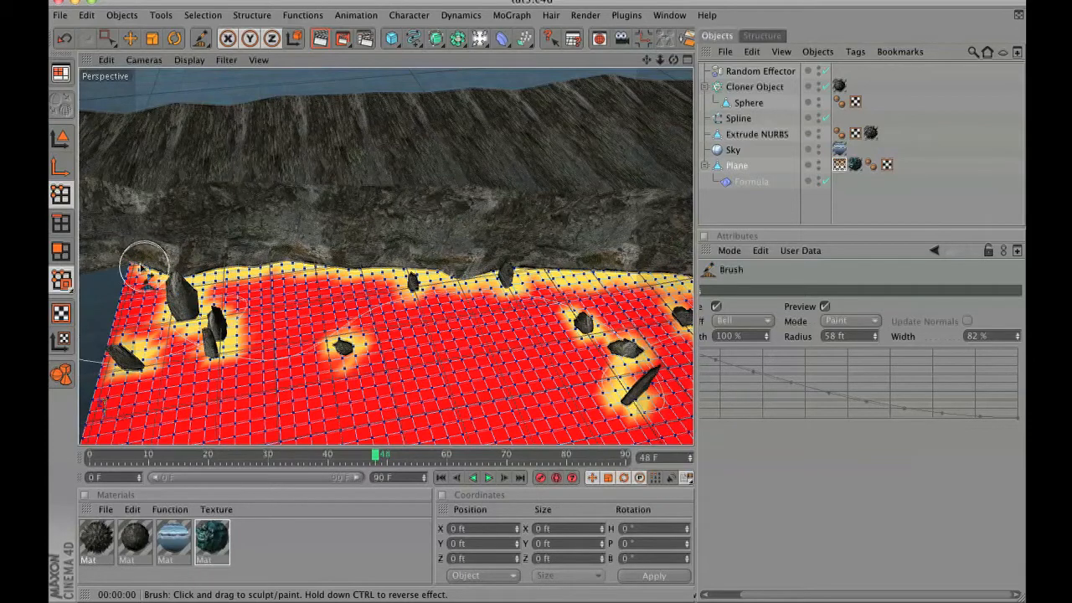
drag(146, 268, 389, 276)
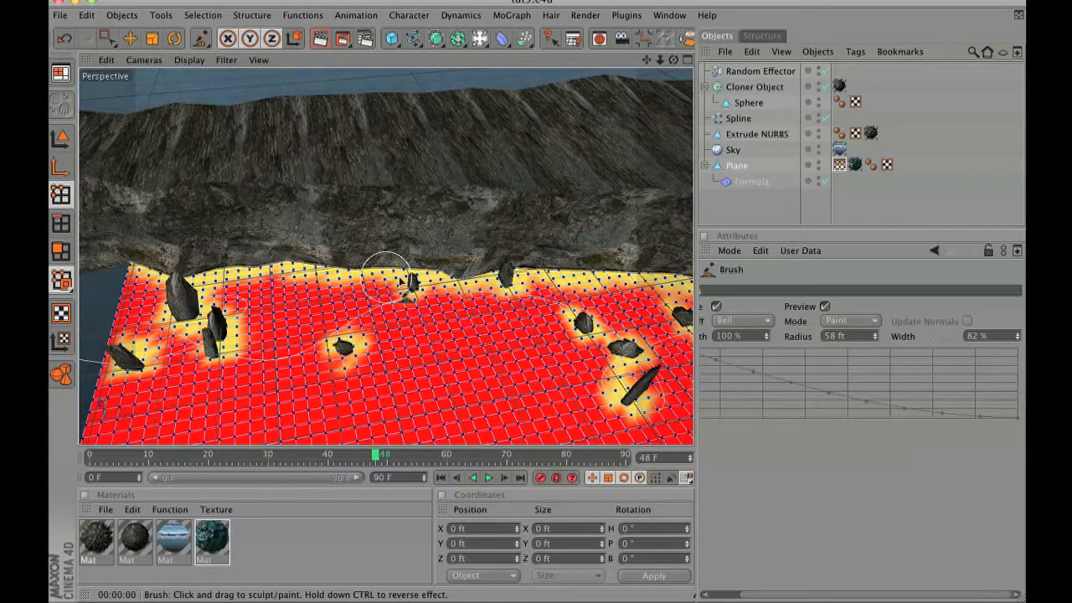
click(211, 540)
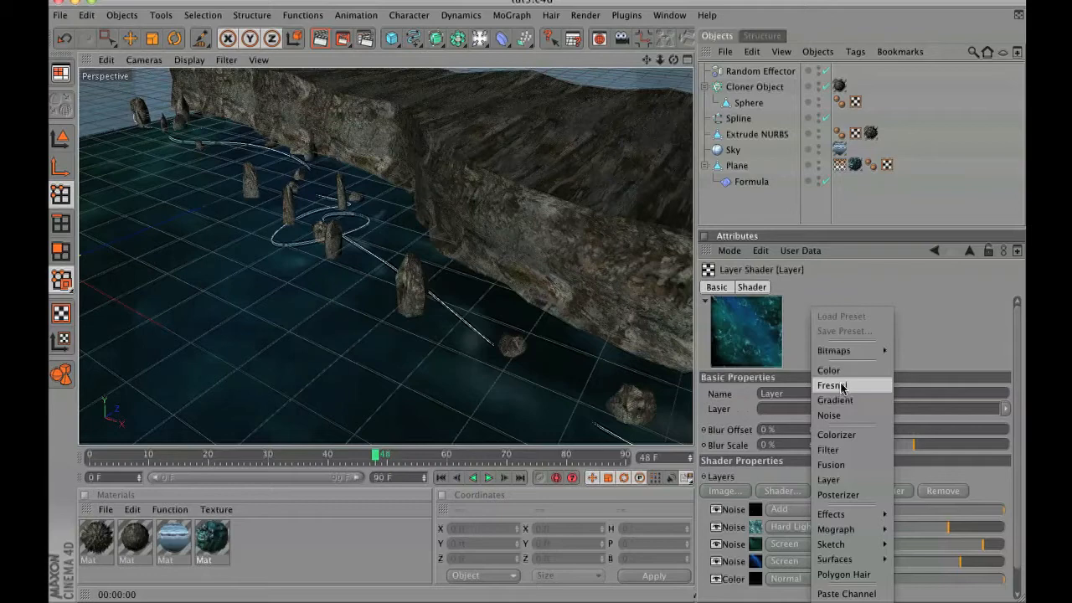
Add a Luka Noise layer with light grey Color 1 and Color 2
click(828, 416)
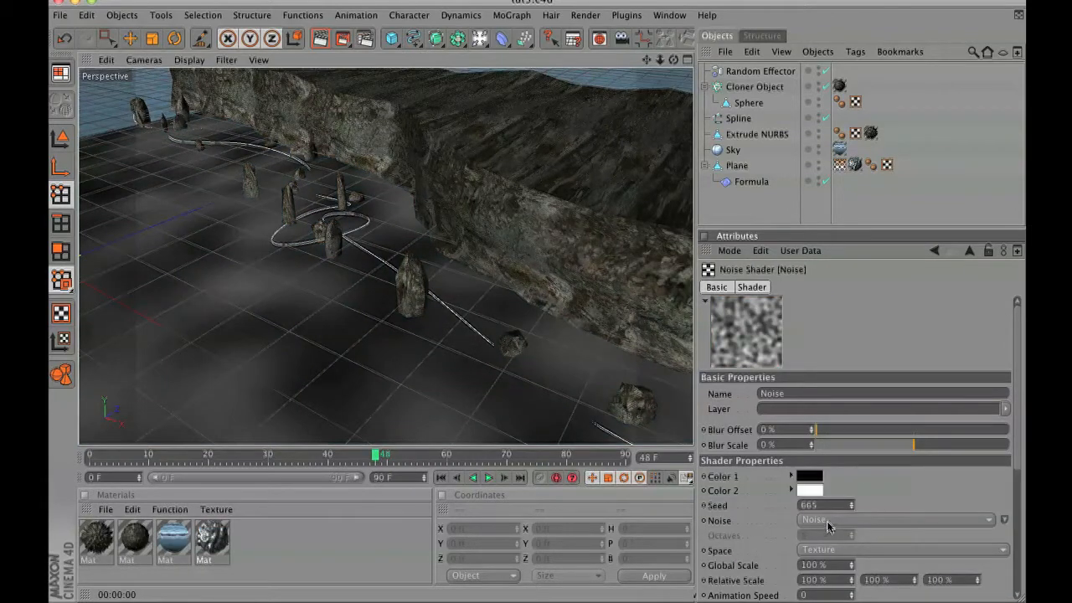
click(895, 519)
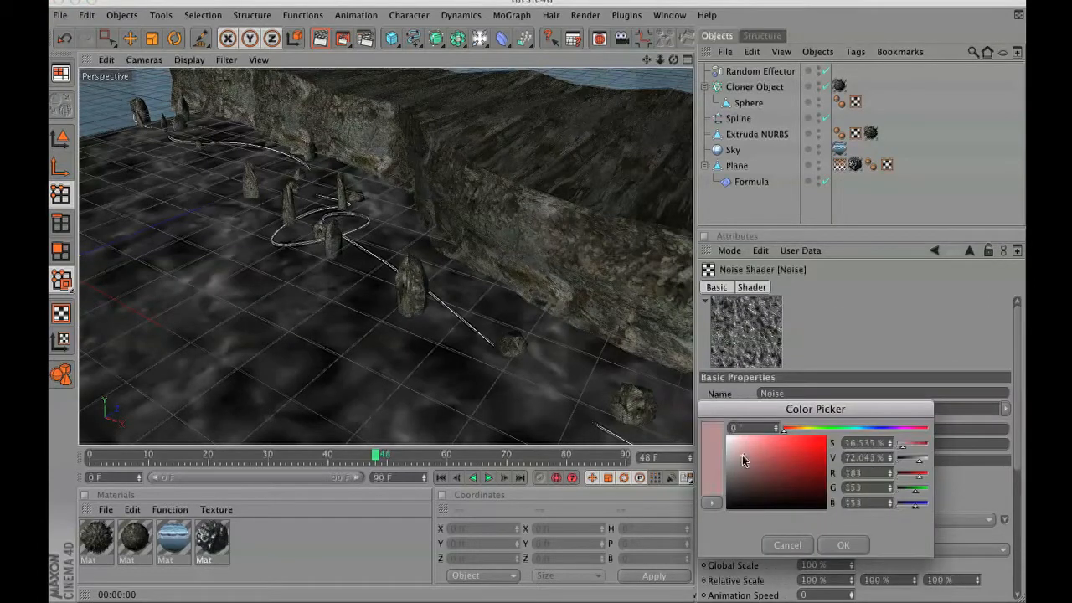
click(842, 544)
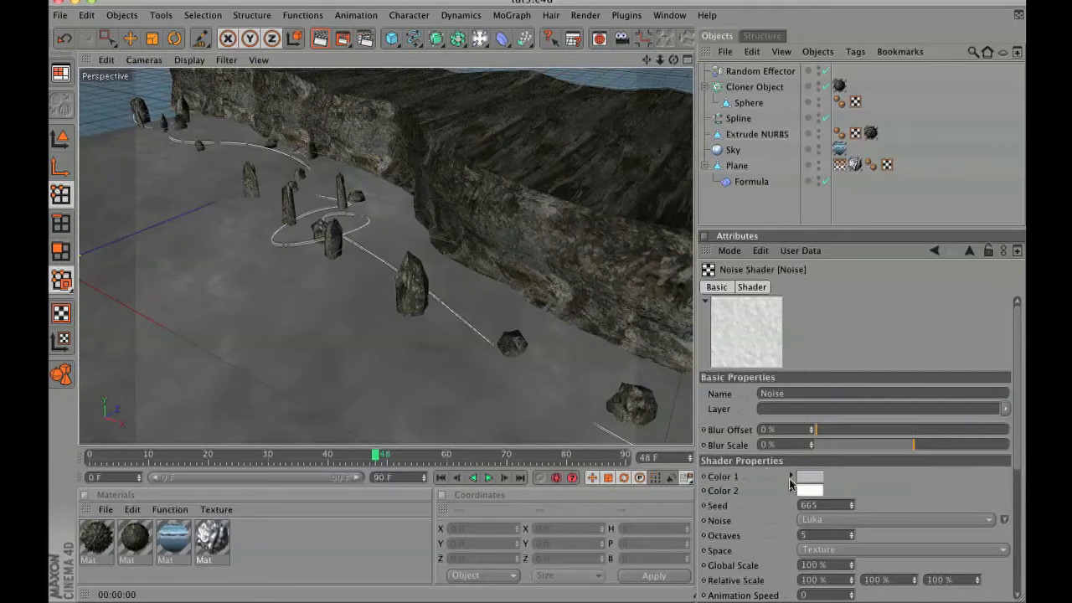
click(809, 476)
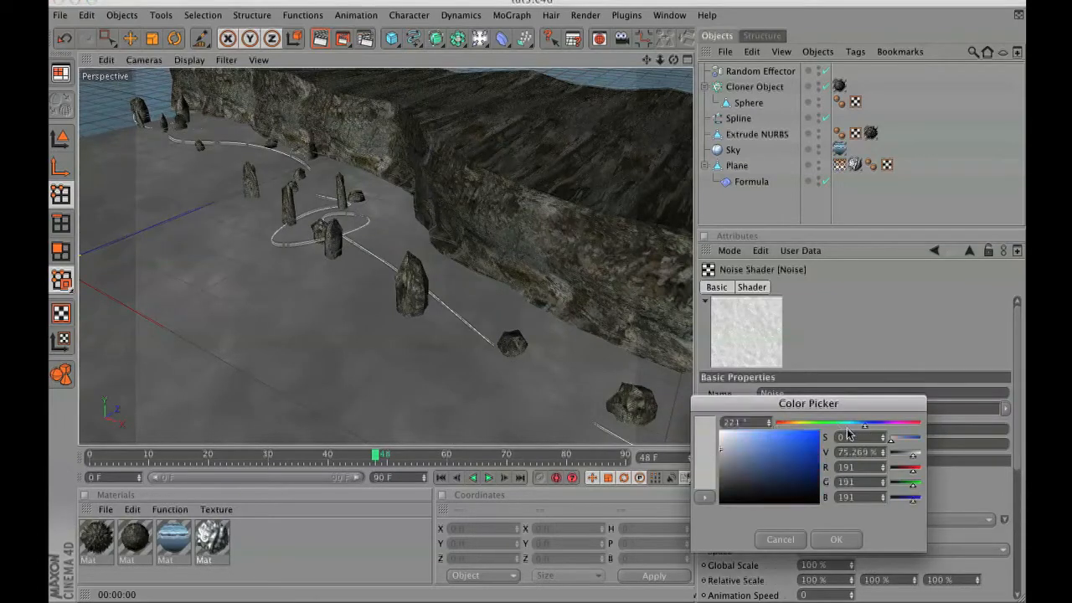
click(834, 539)
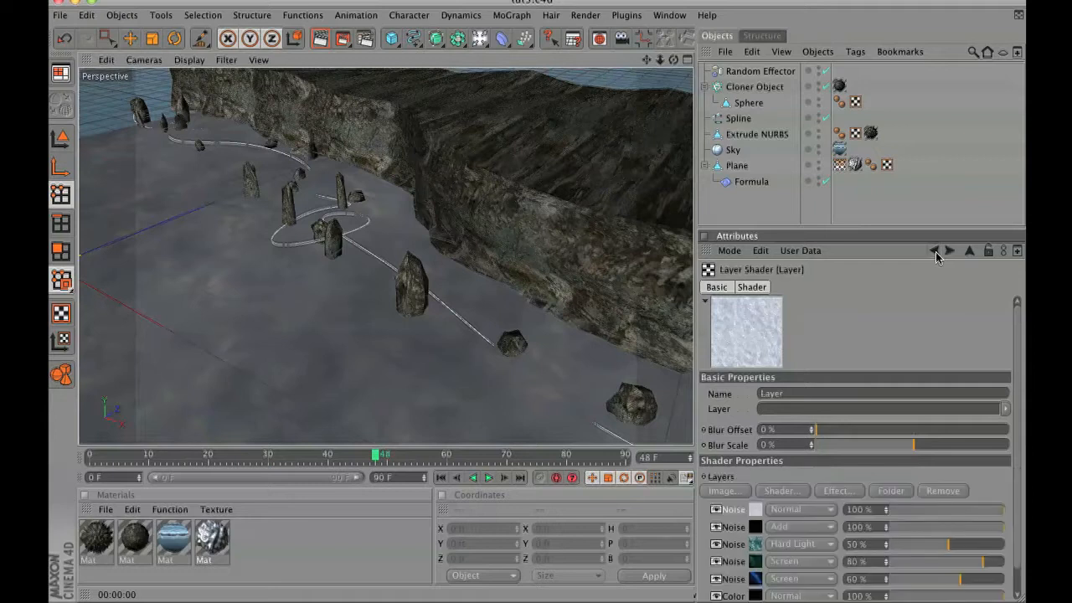
Add an Effects > Vertex Map layer and set its blend mode to Layer Mask
click(780, 491)
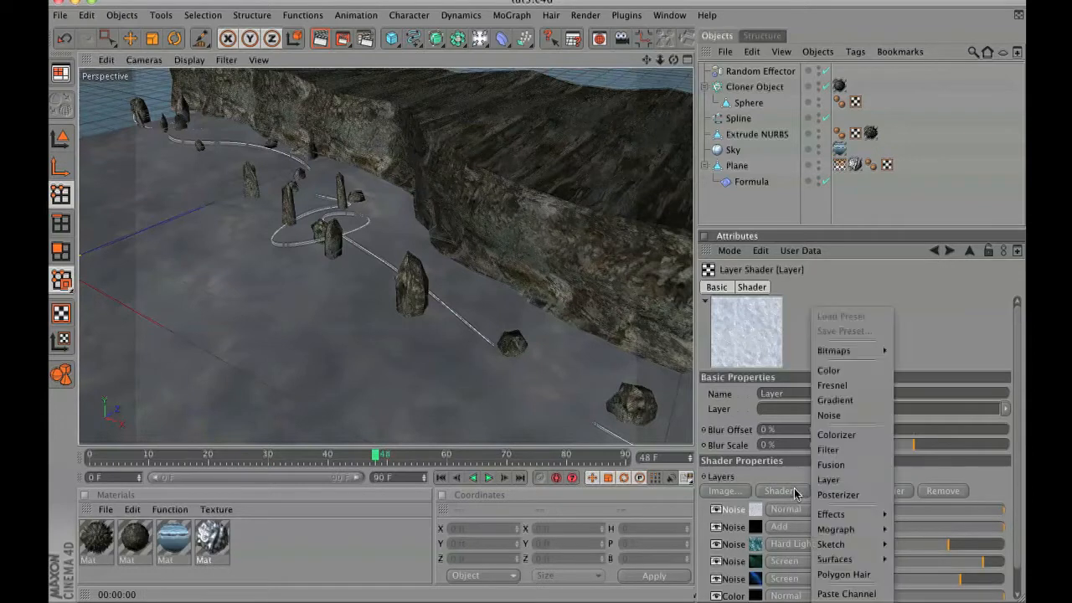
click(831, 513)
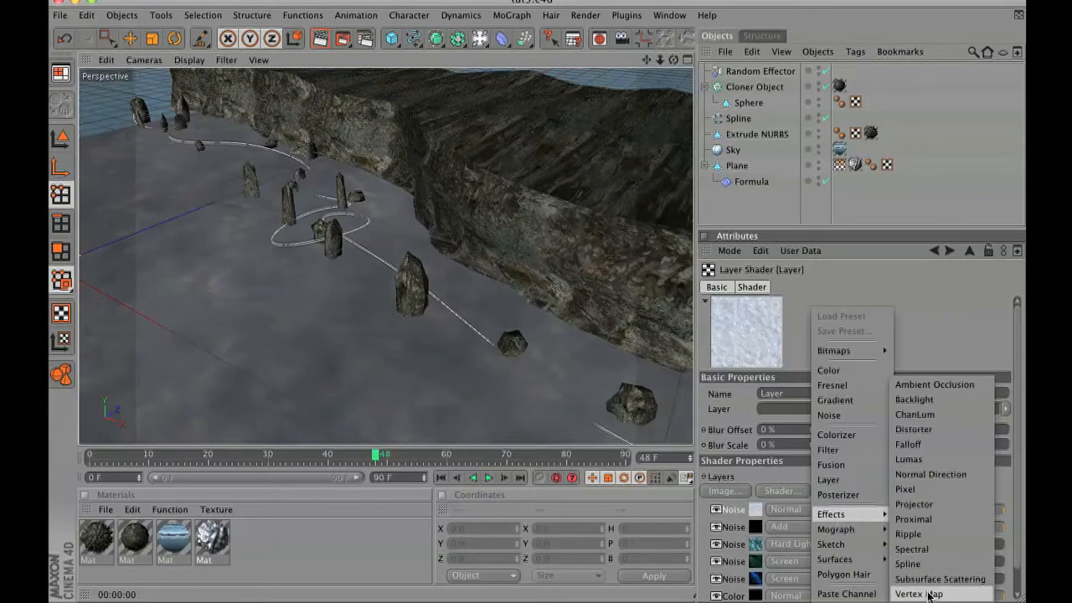
click(918, 592)
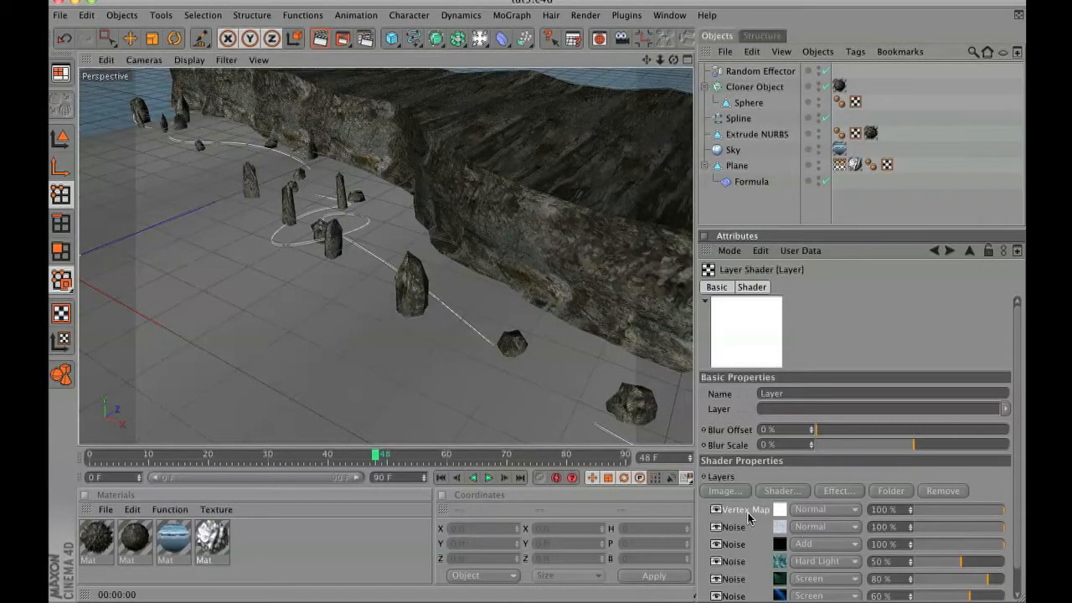
click(824, 509)
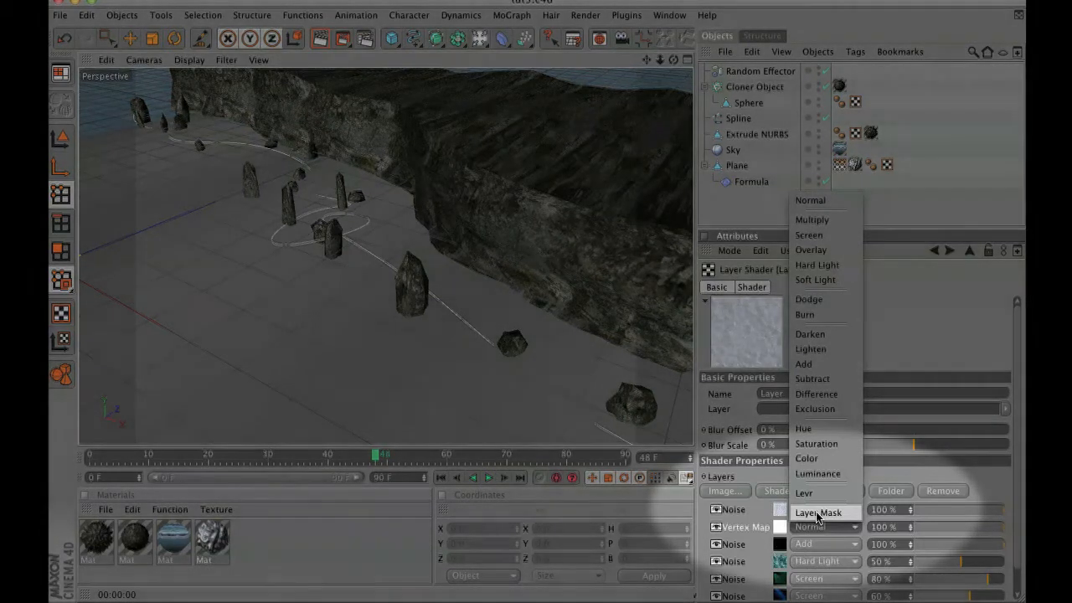
click(815, 511)
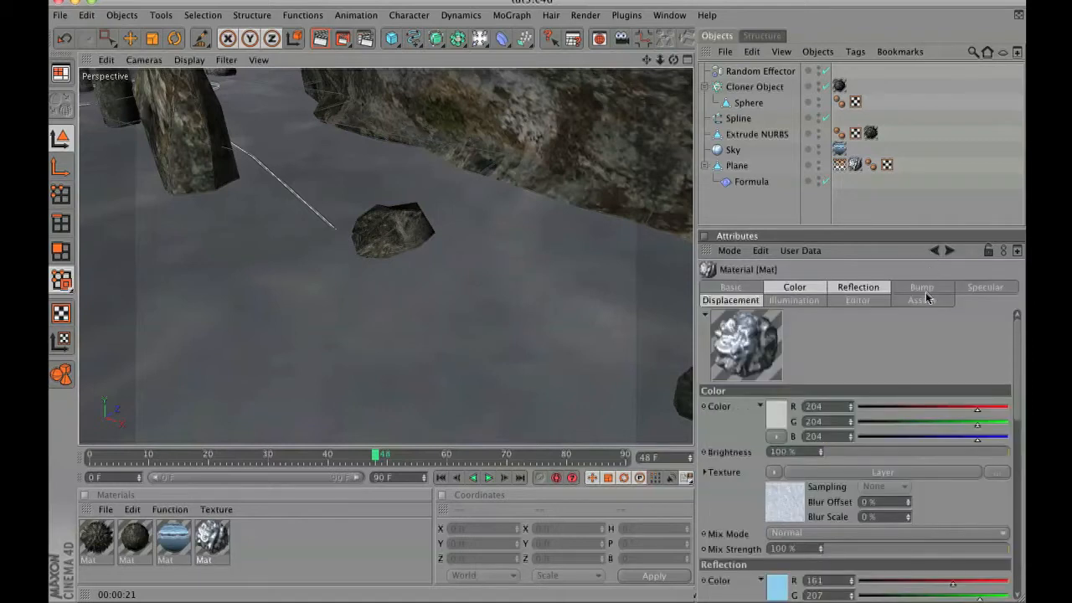
Paste the copied channel into the water's Layer shader and add a Vertex Map layer
click(921, 287)
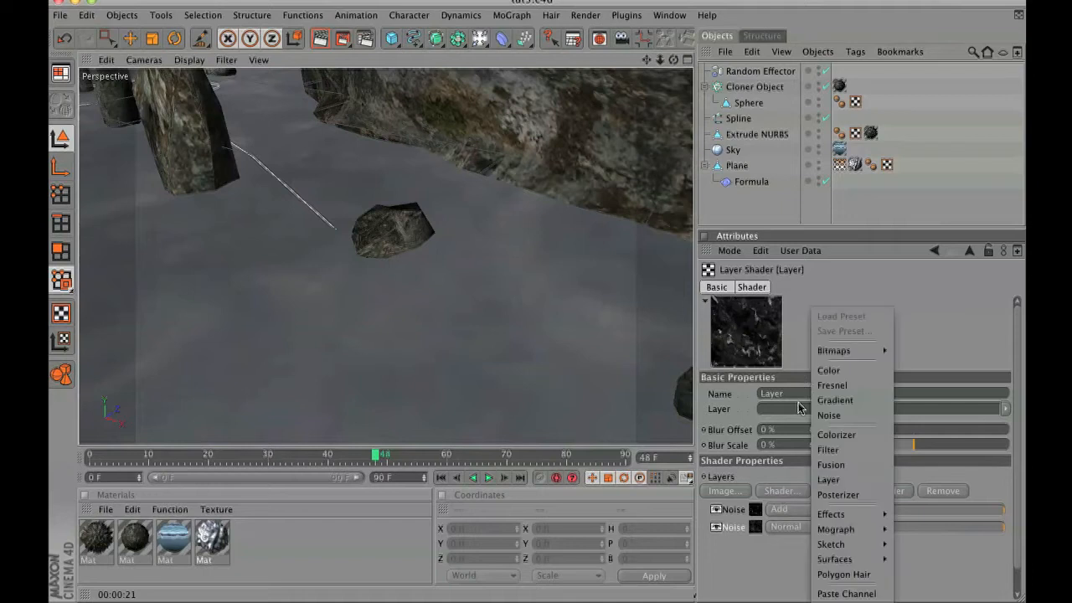
click(827, 369)
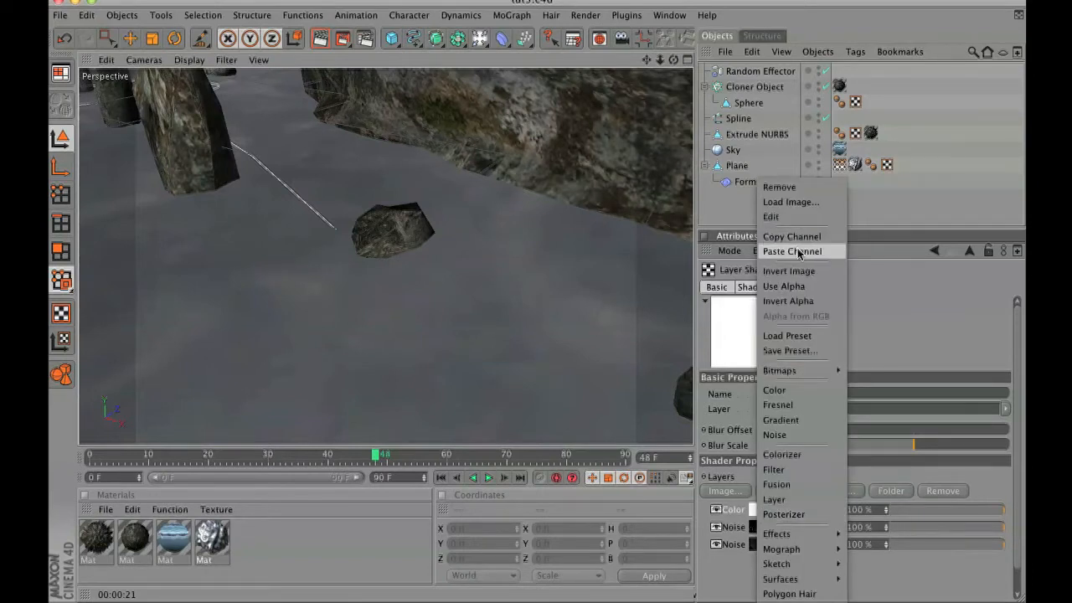
click(792, 251)
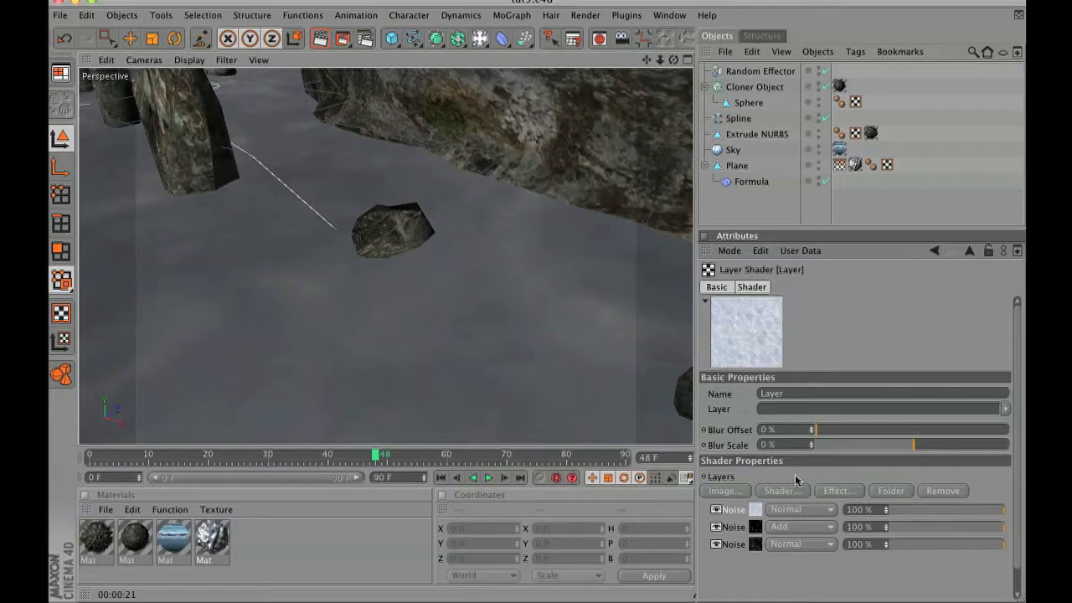
click(781, 490)
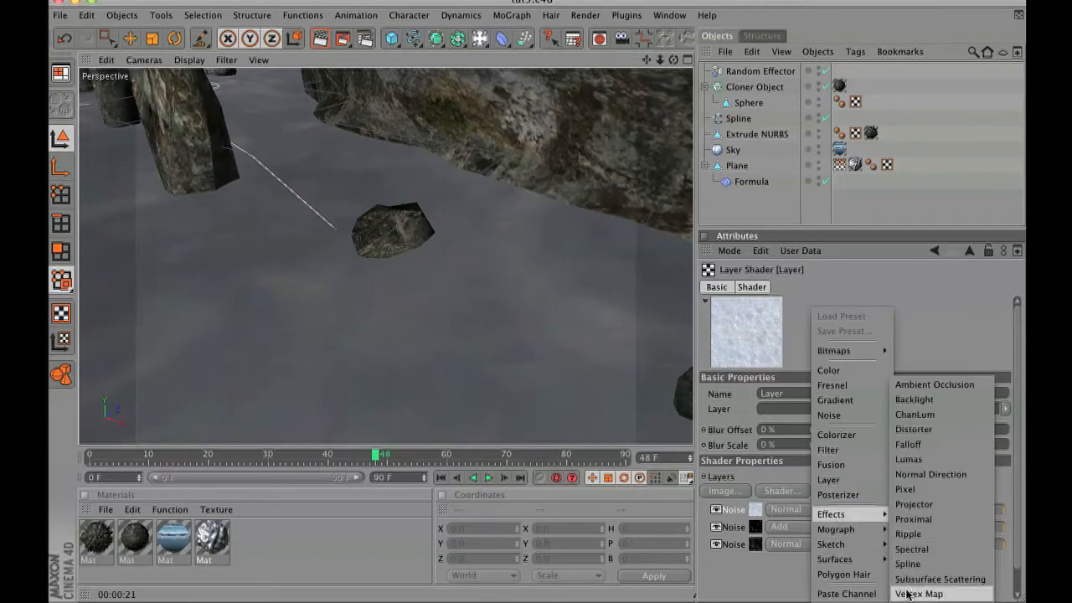
click(920, 593)
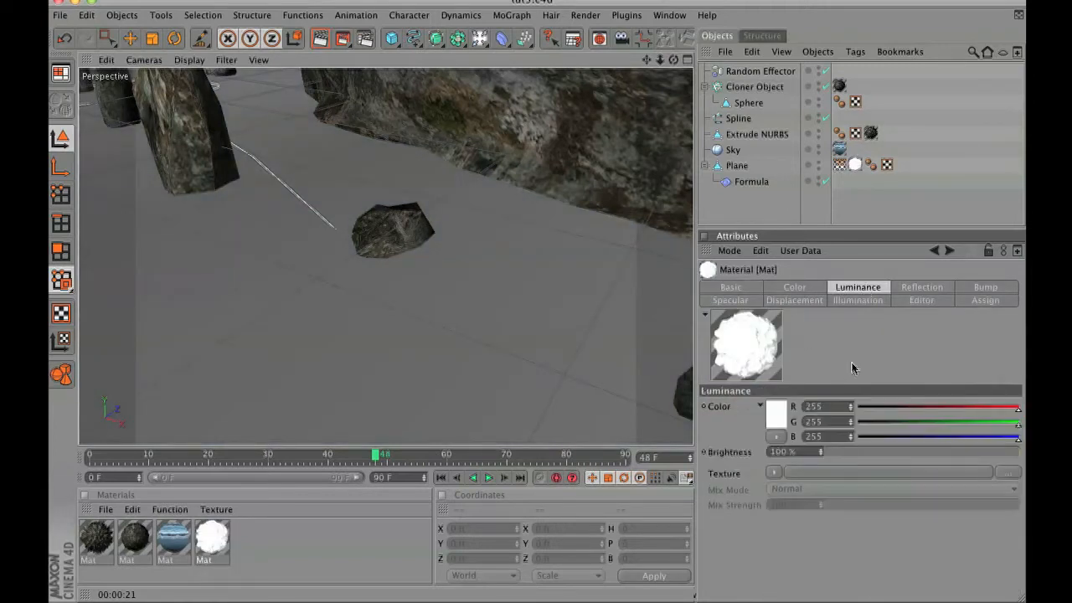
Layer the foam luminance with Noise above Vertex Map, at 25% brightness
click(774, 473)
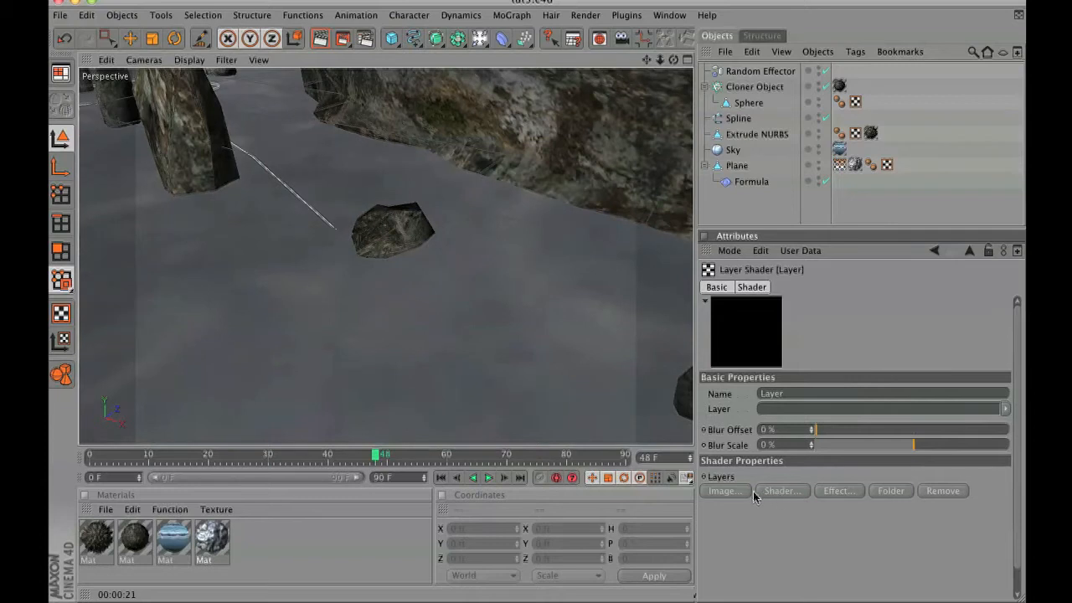
click(782, 491)
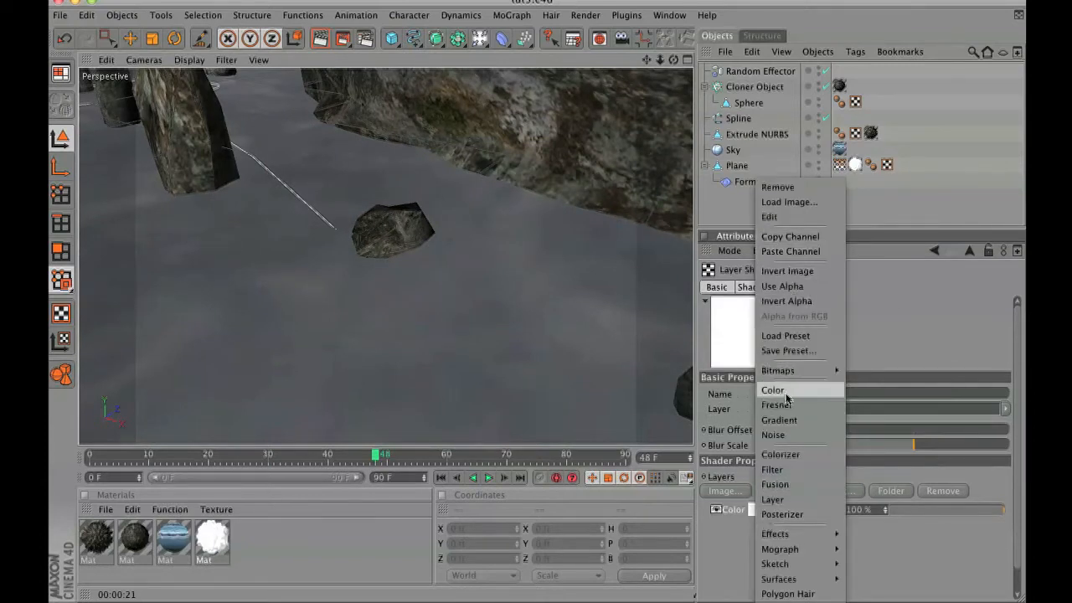
mouse_move(774, 484)
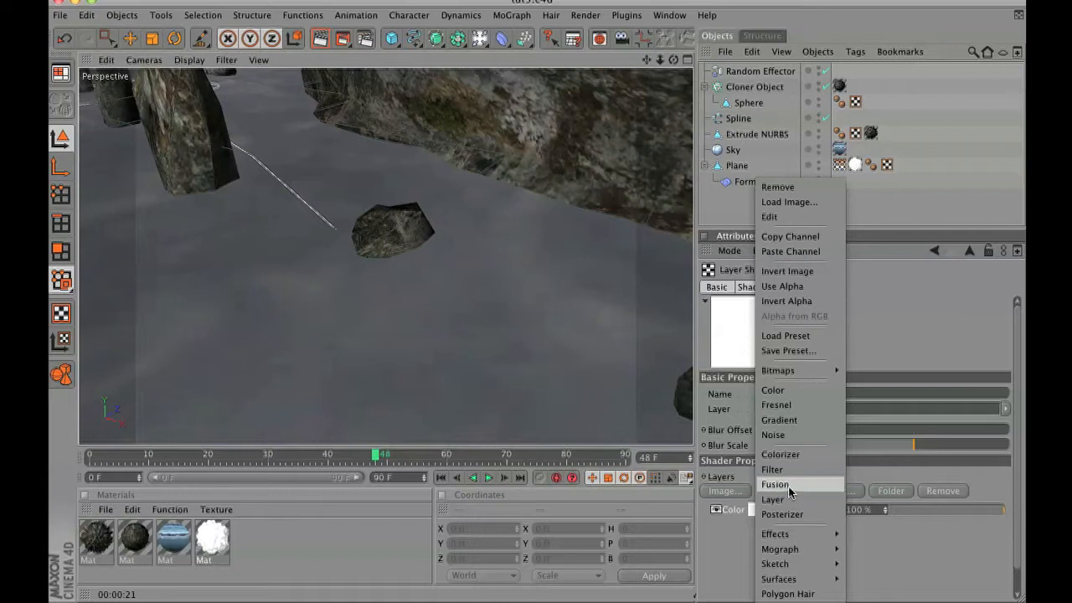
click(772, 498)
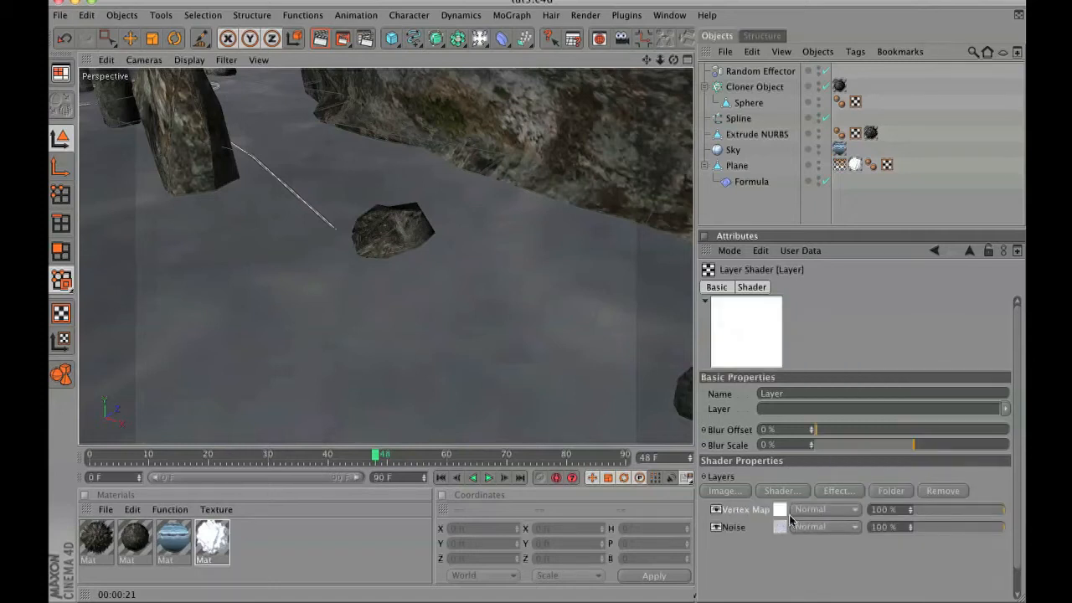
click(745, 509)
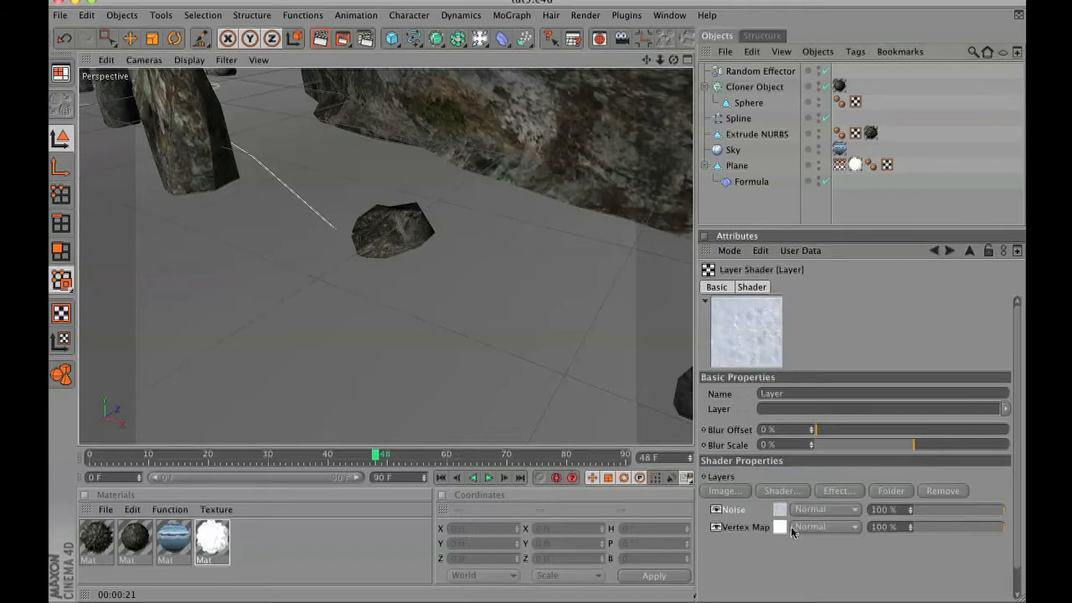
click(825, 526)
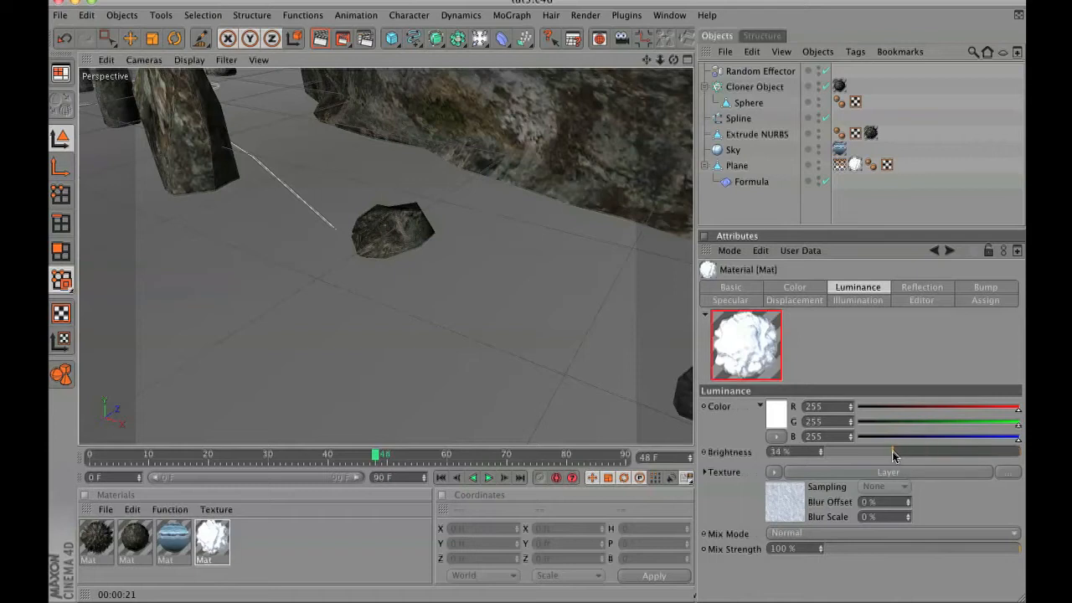
drag(896, 451, 875, 451)
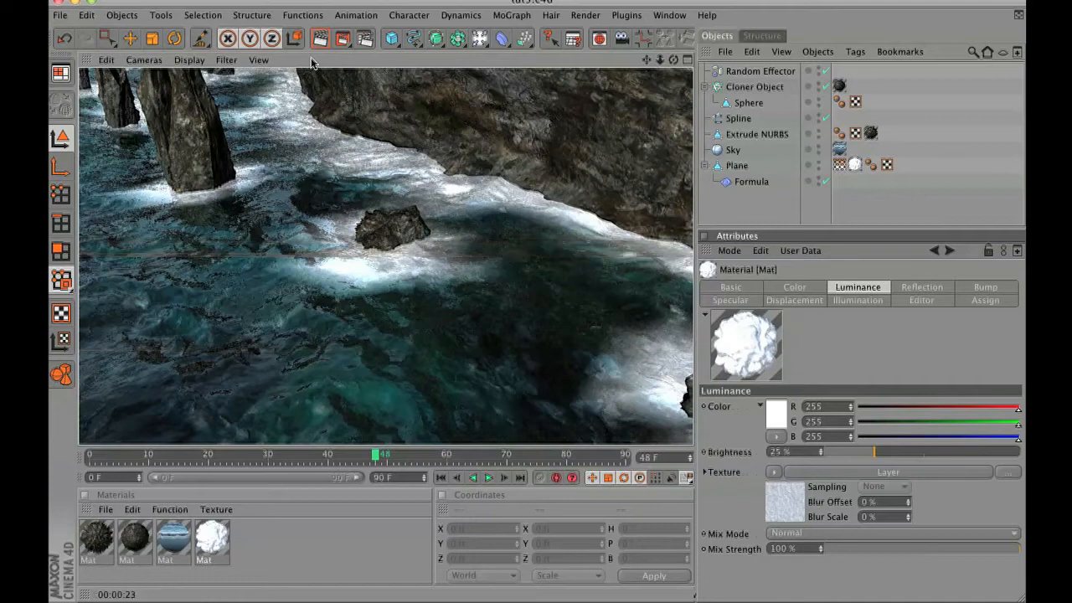
Paint vertex weights along the lower edge of the Extrude NURBS cliff
click(756, 134)
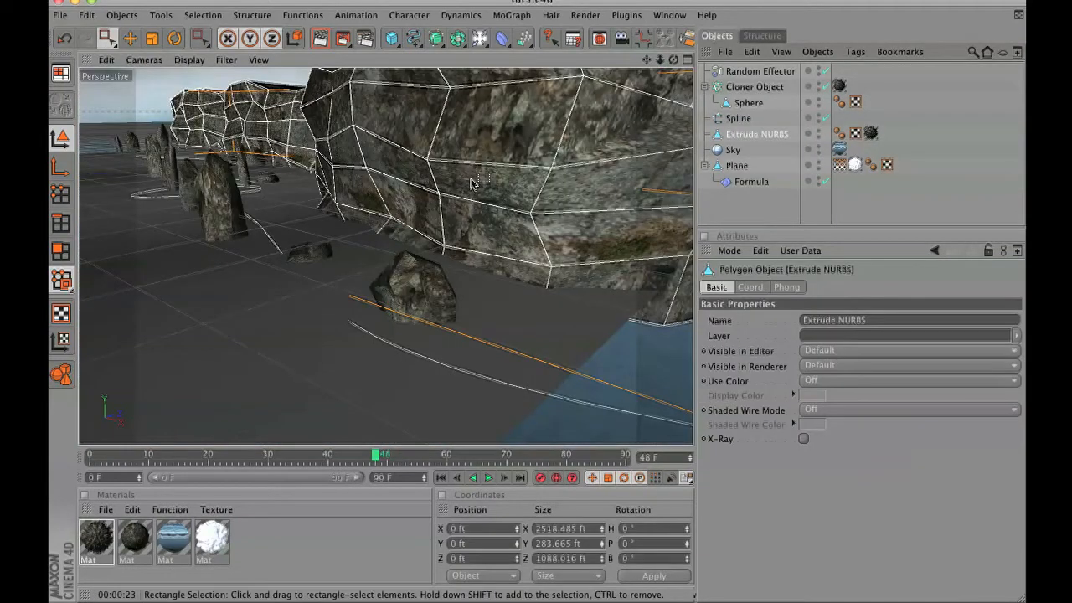
mouse_move(274, 164)
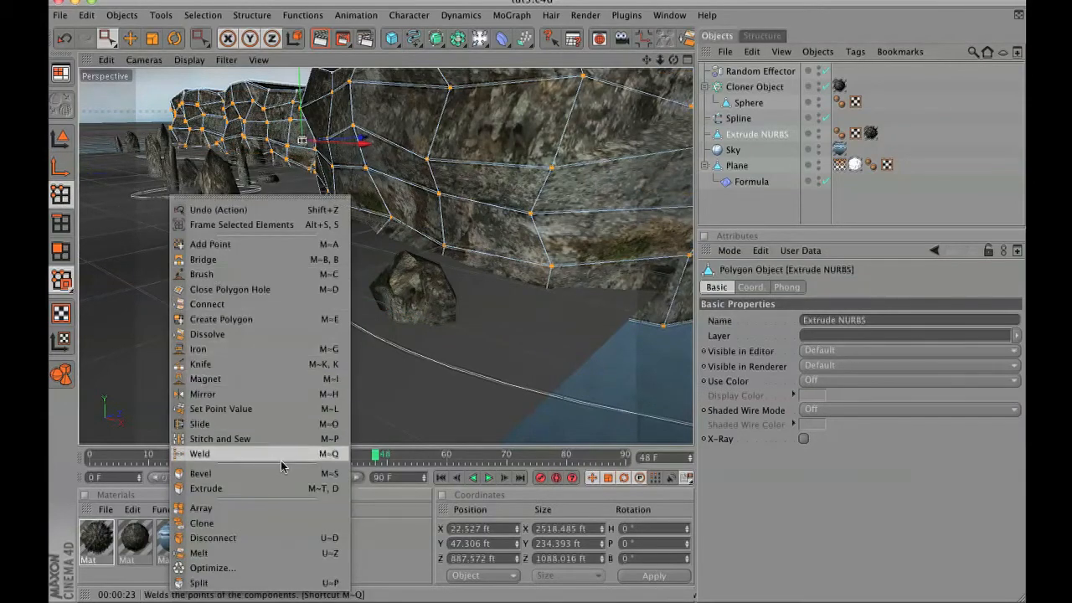
mouse_move(201, 273)
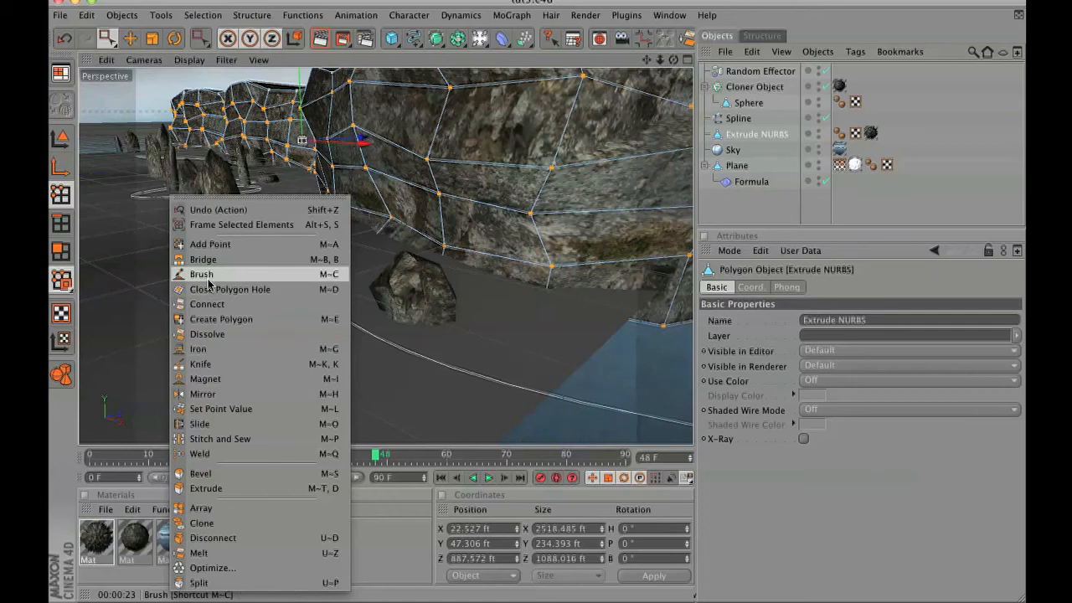
click(201, 274)
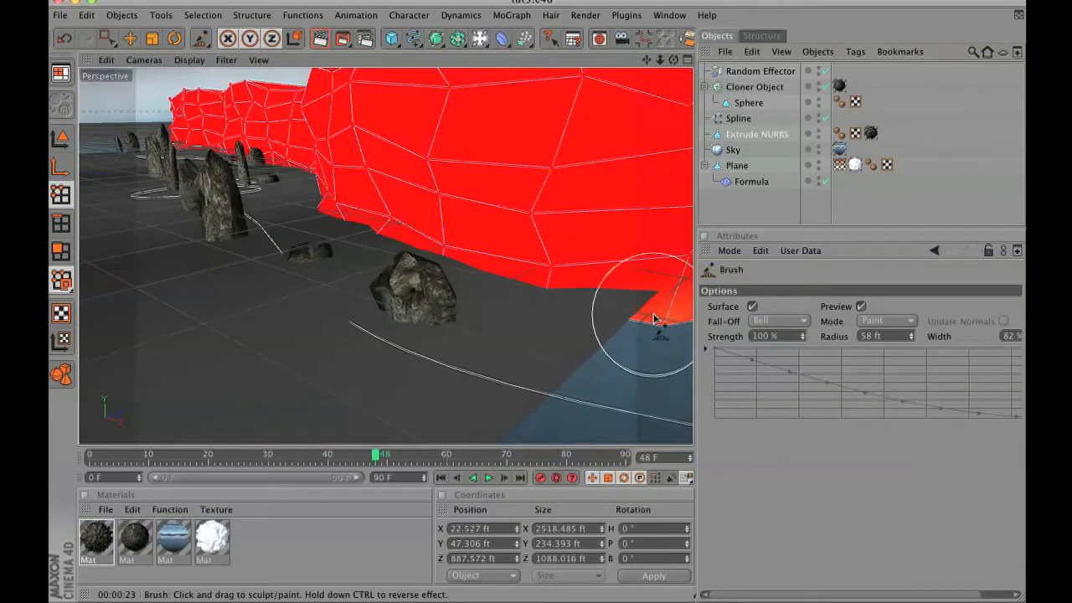
drag(641, 314, 536, 289)
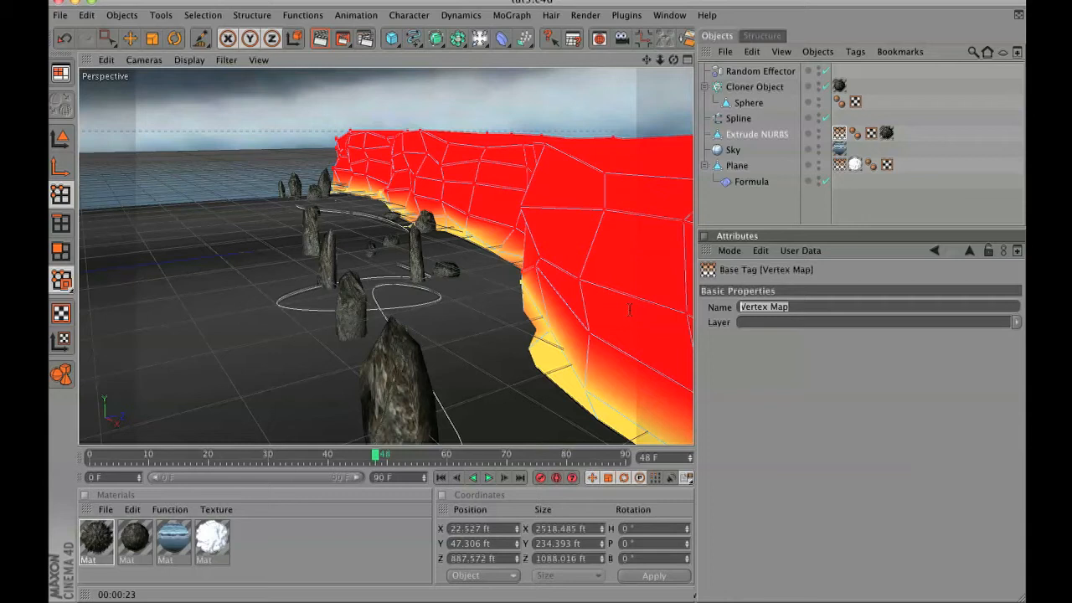
Rename the cliff's Vertex Map tag to 'lower'
text(lova)
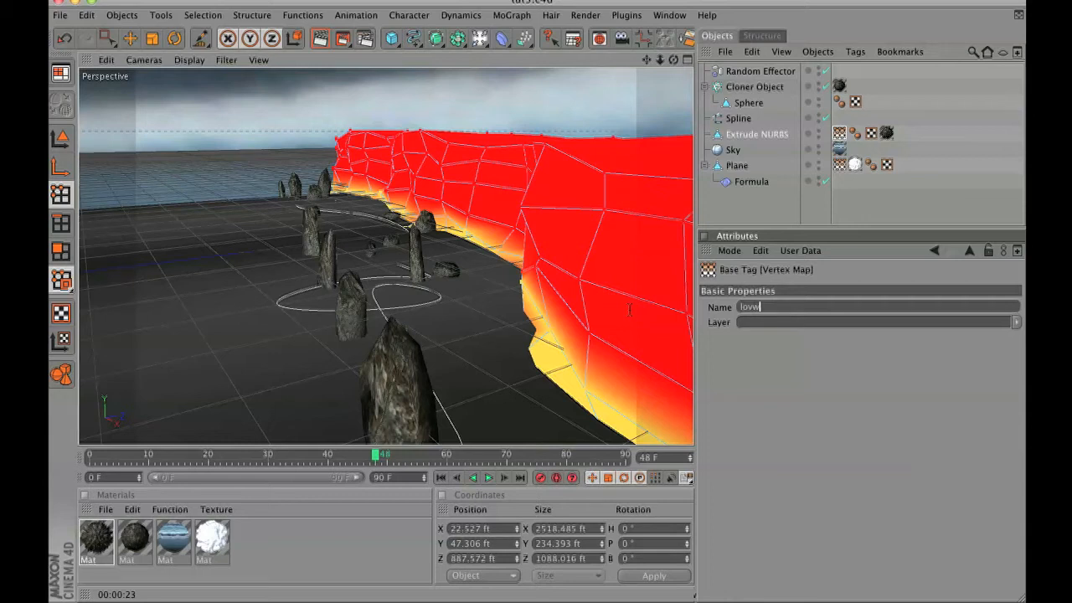
text(lower)
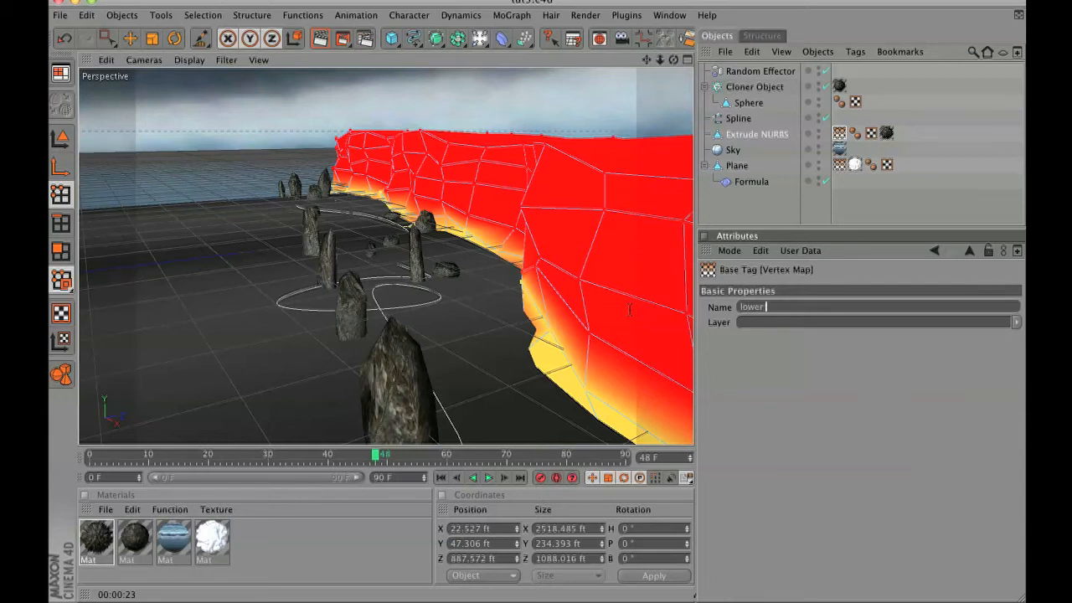
text(wet par)
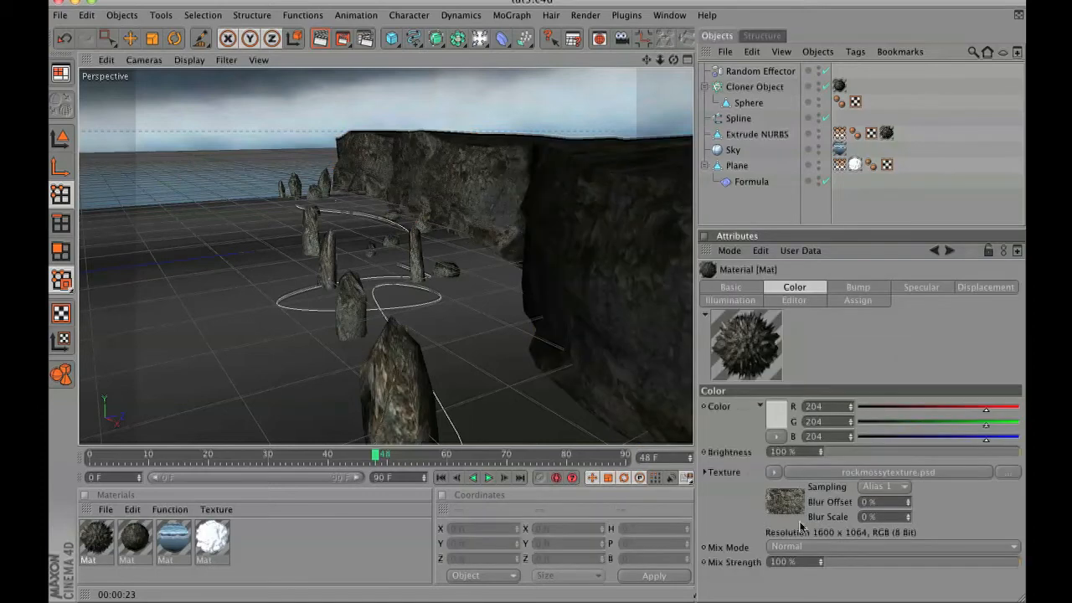
Wrap the mossy rock colour in a Layer shader and paste the vertex map in
click(773, 472)
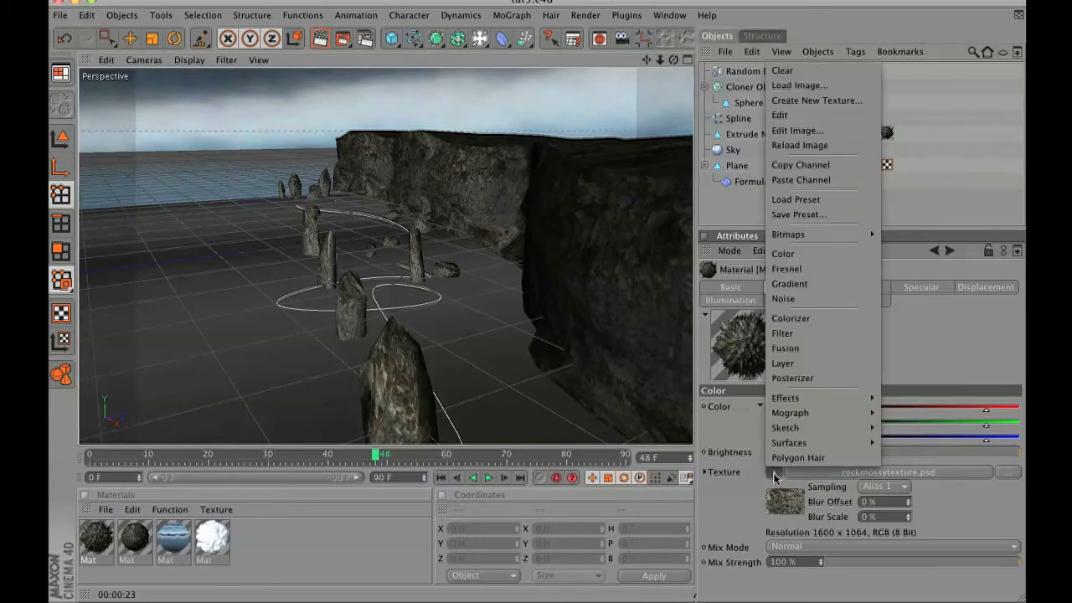
mouse_move(783, 363)
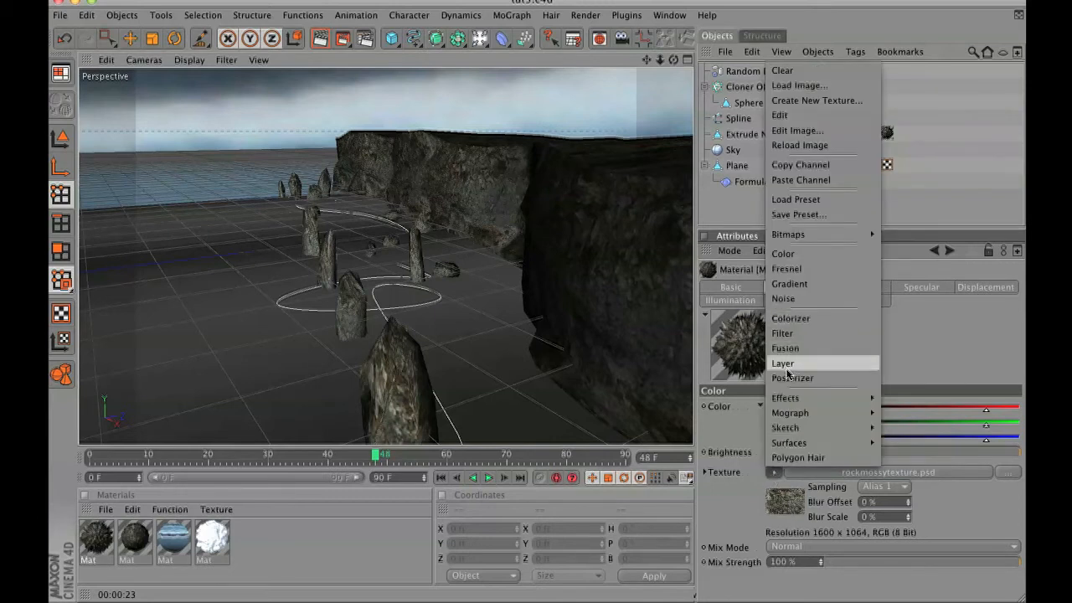
click(782, 362)
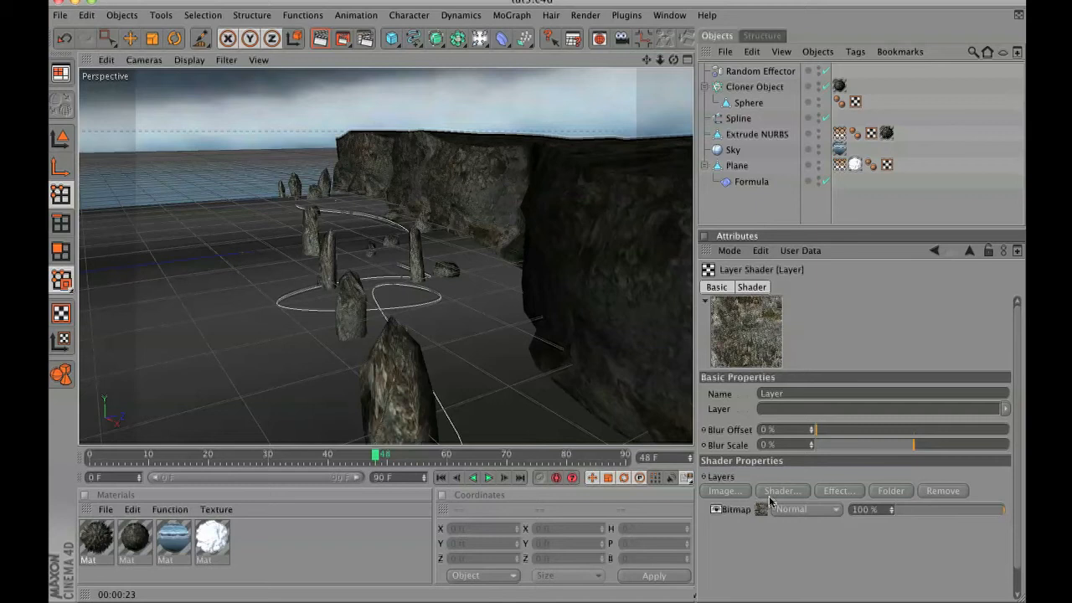
click(781, 491)
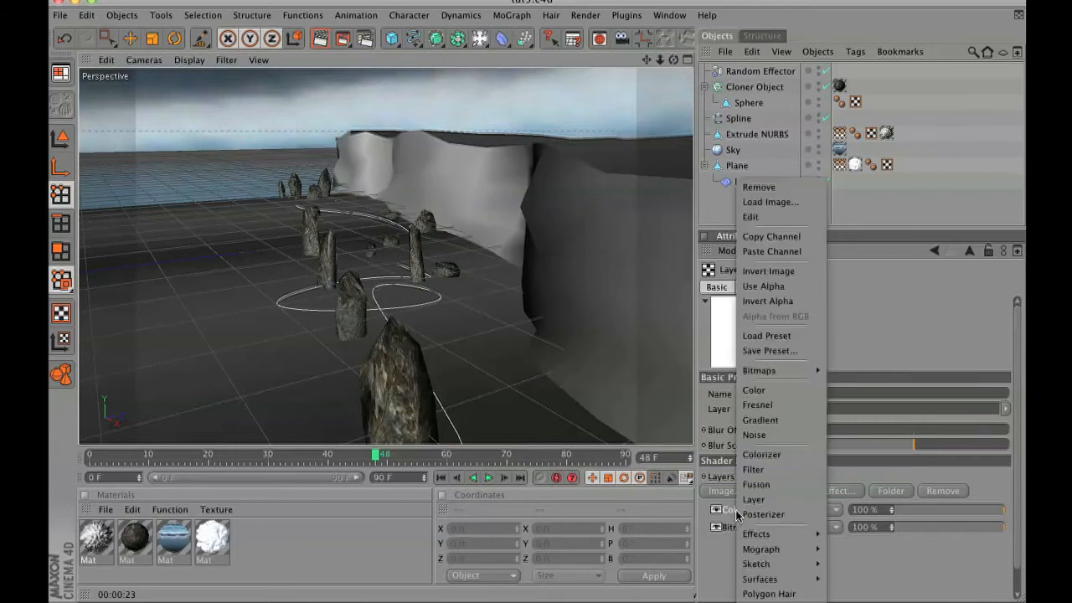
mouse_move(771, 251)
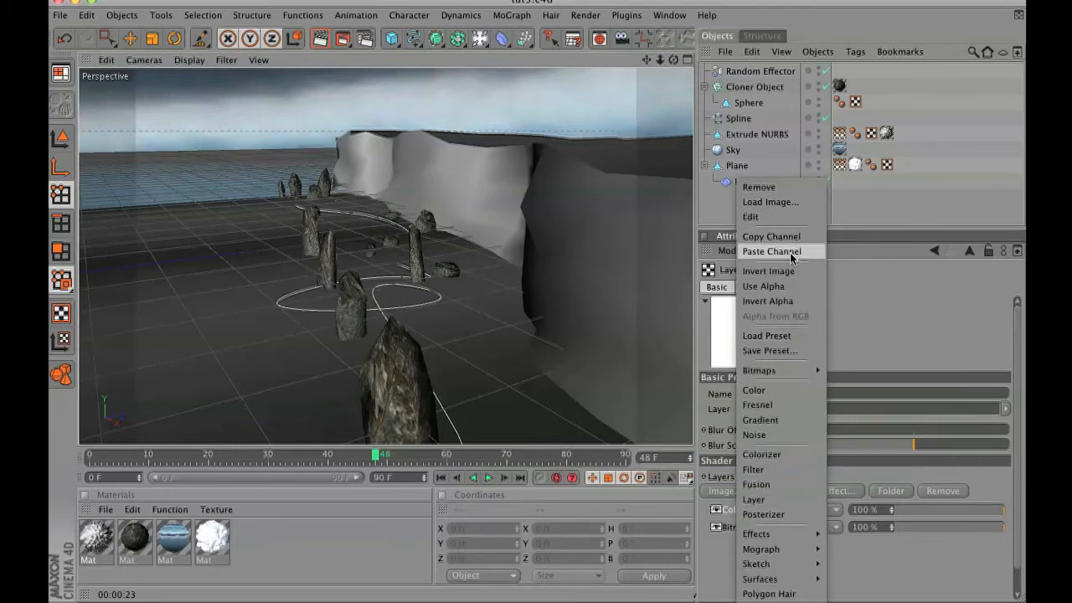
click(770, 251)
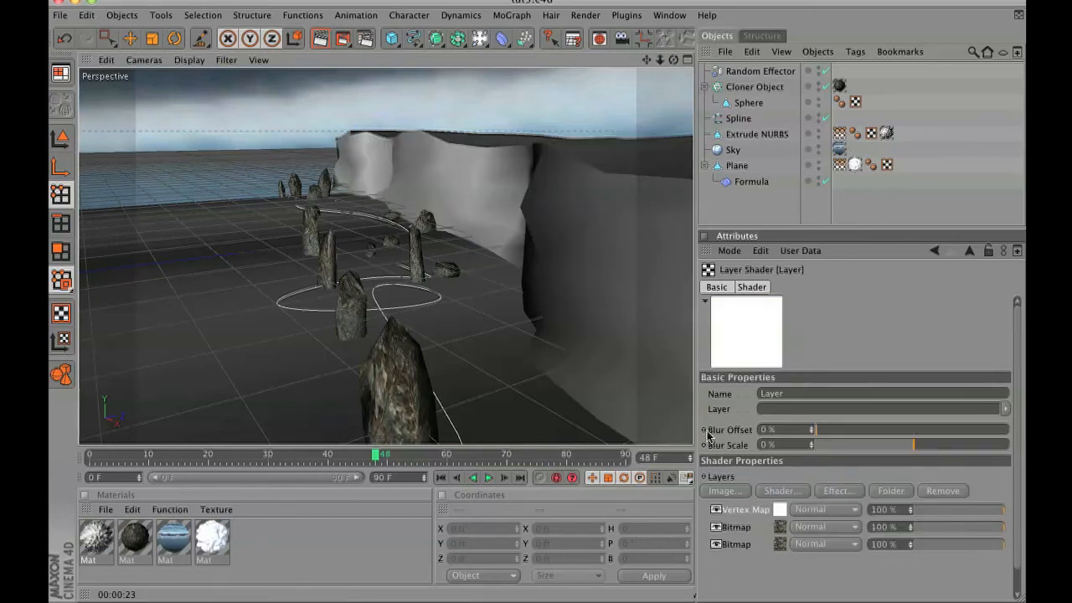
Raise a mossy bitmap layer's Black Point to 0.28
click(839, 134)
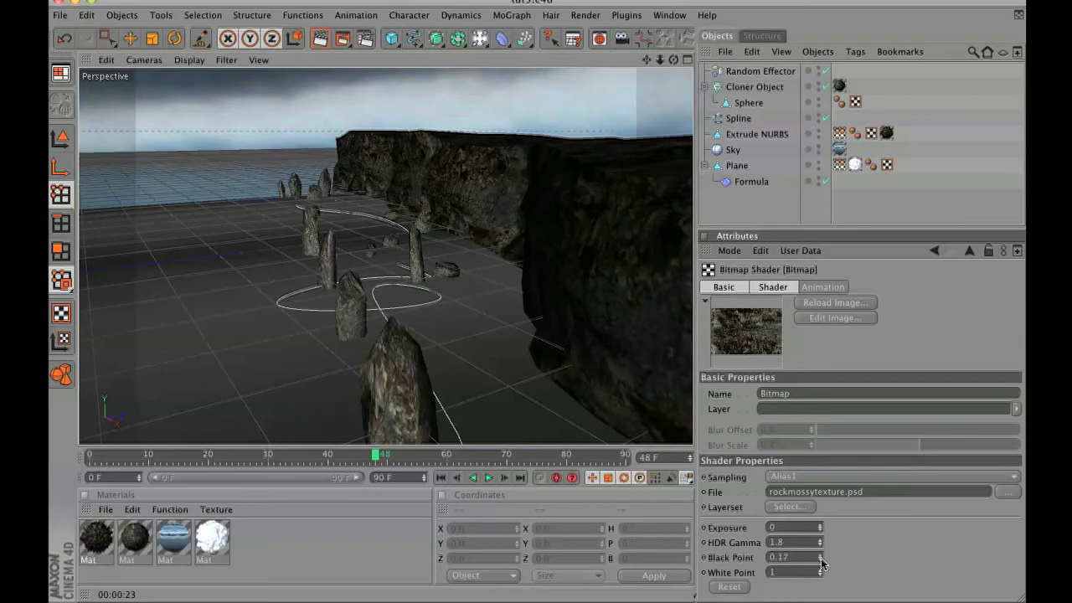
drag(787, 557, 792, 557)
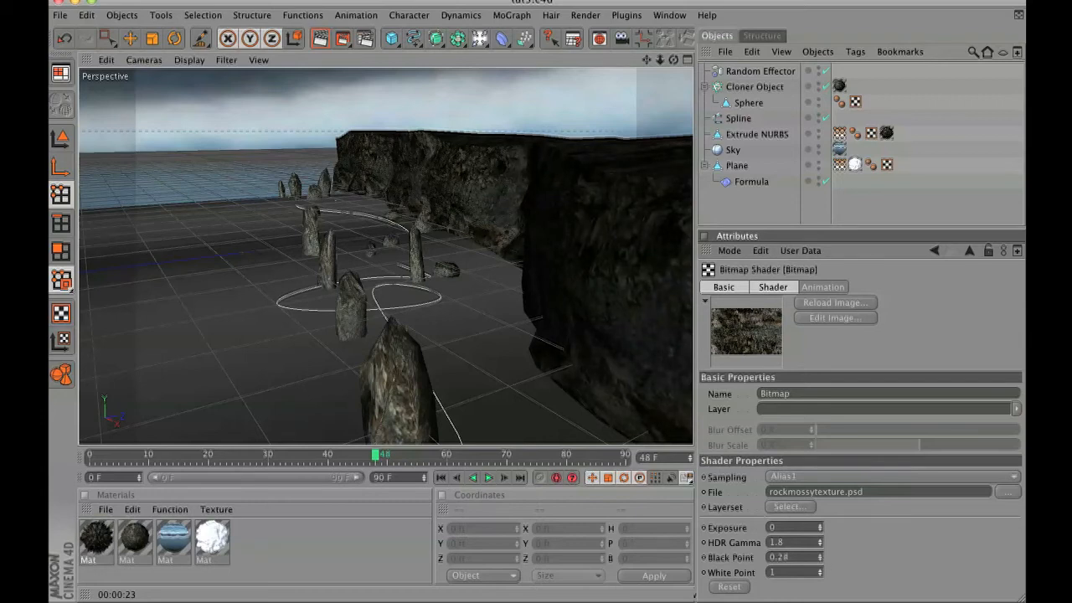
click(321, 38)
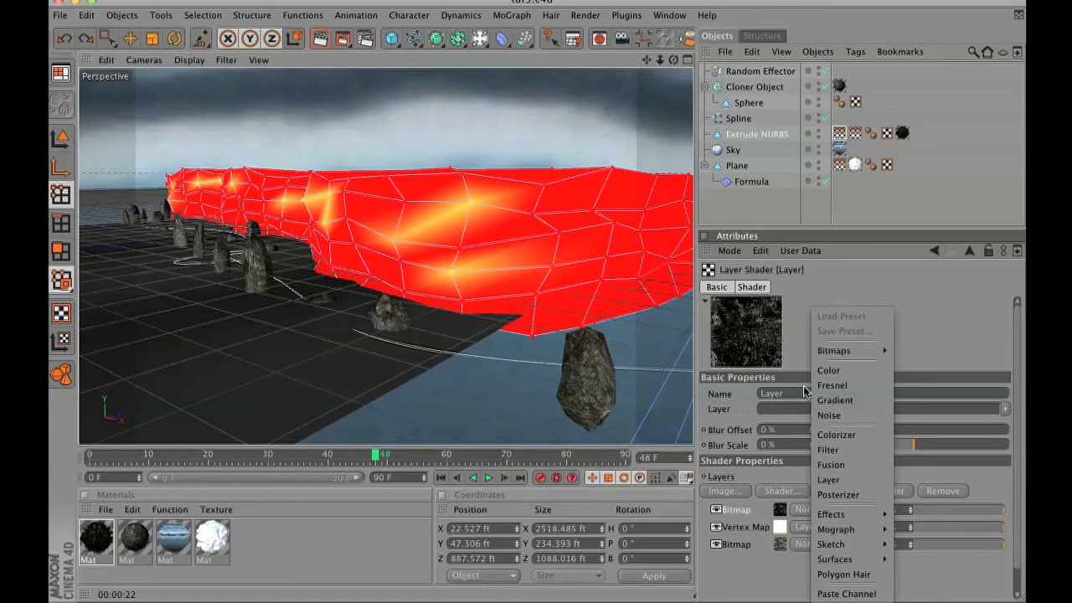
Add a Noise layer to the rock colour shader with a green Color 1
click(828, 415)
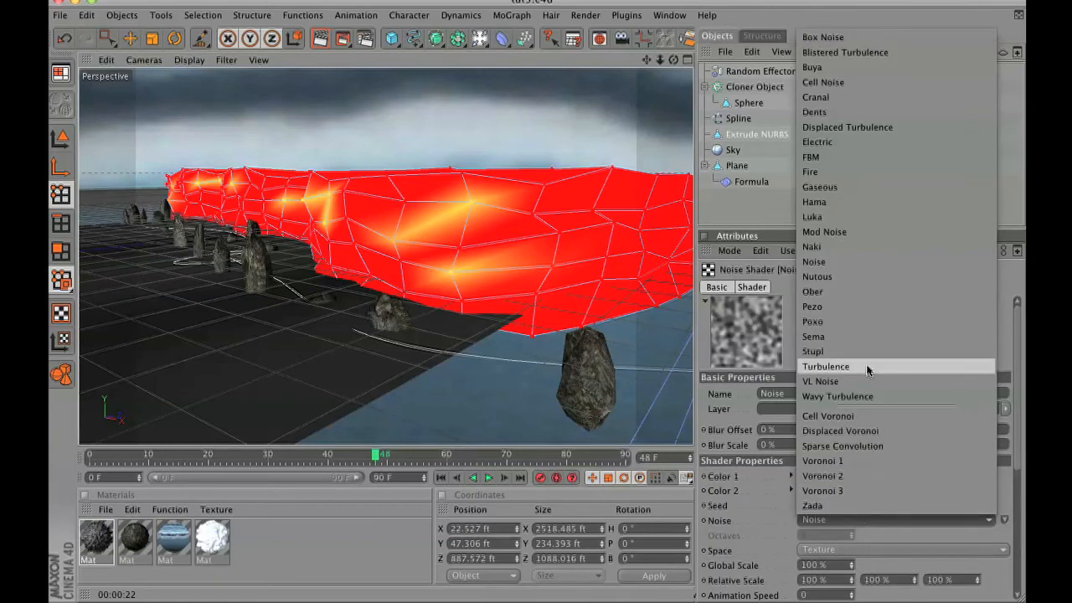
mouse_move(857, 235)
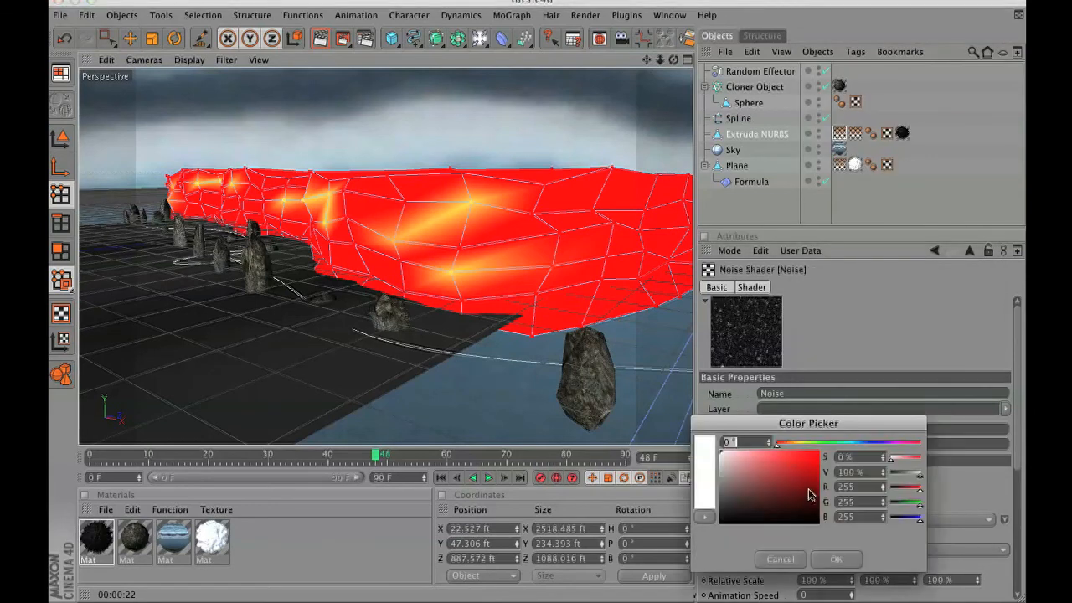
click(783, 475)
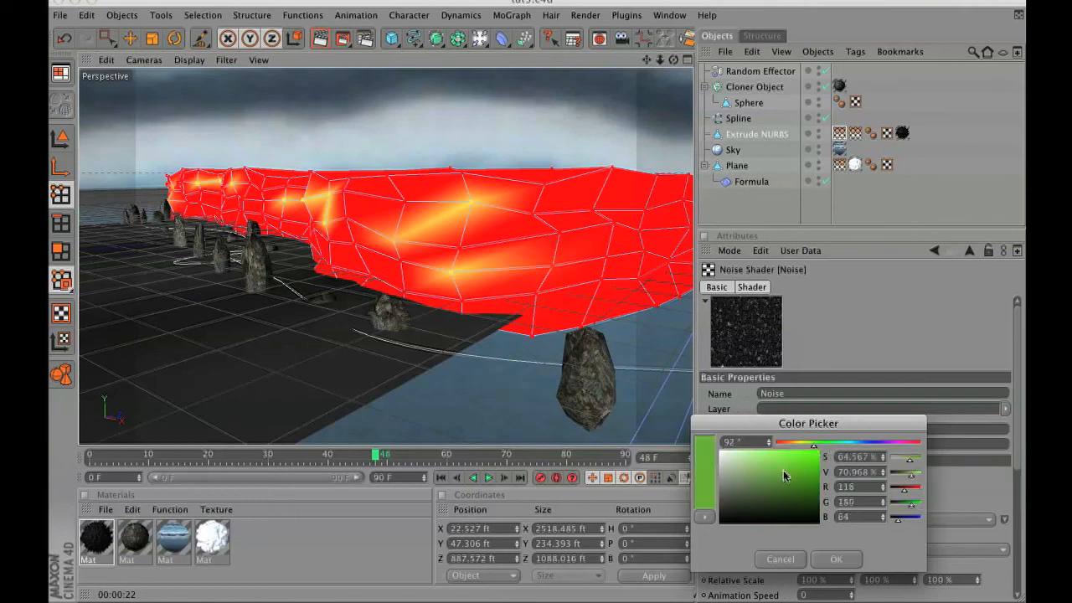